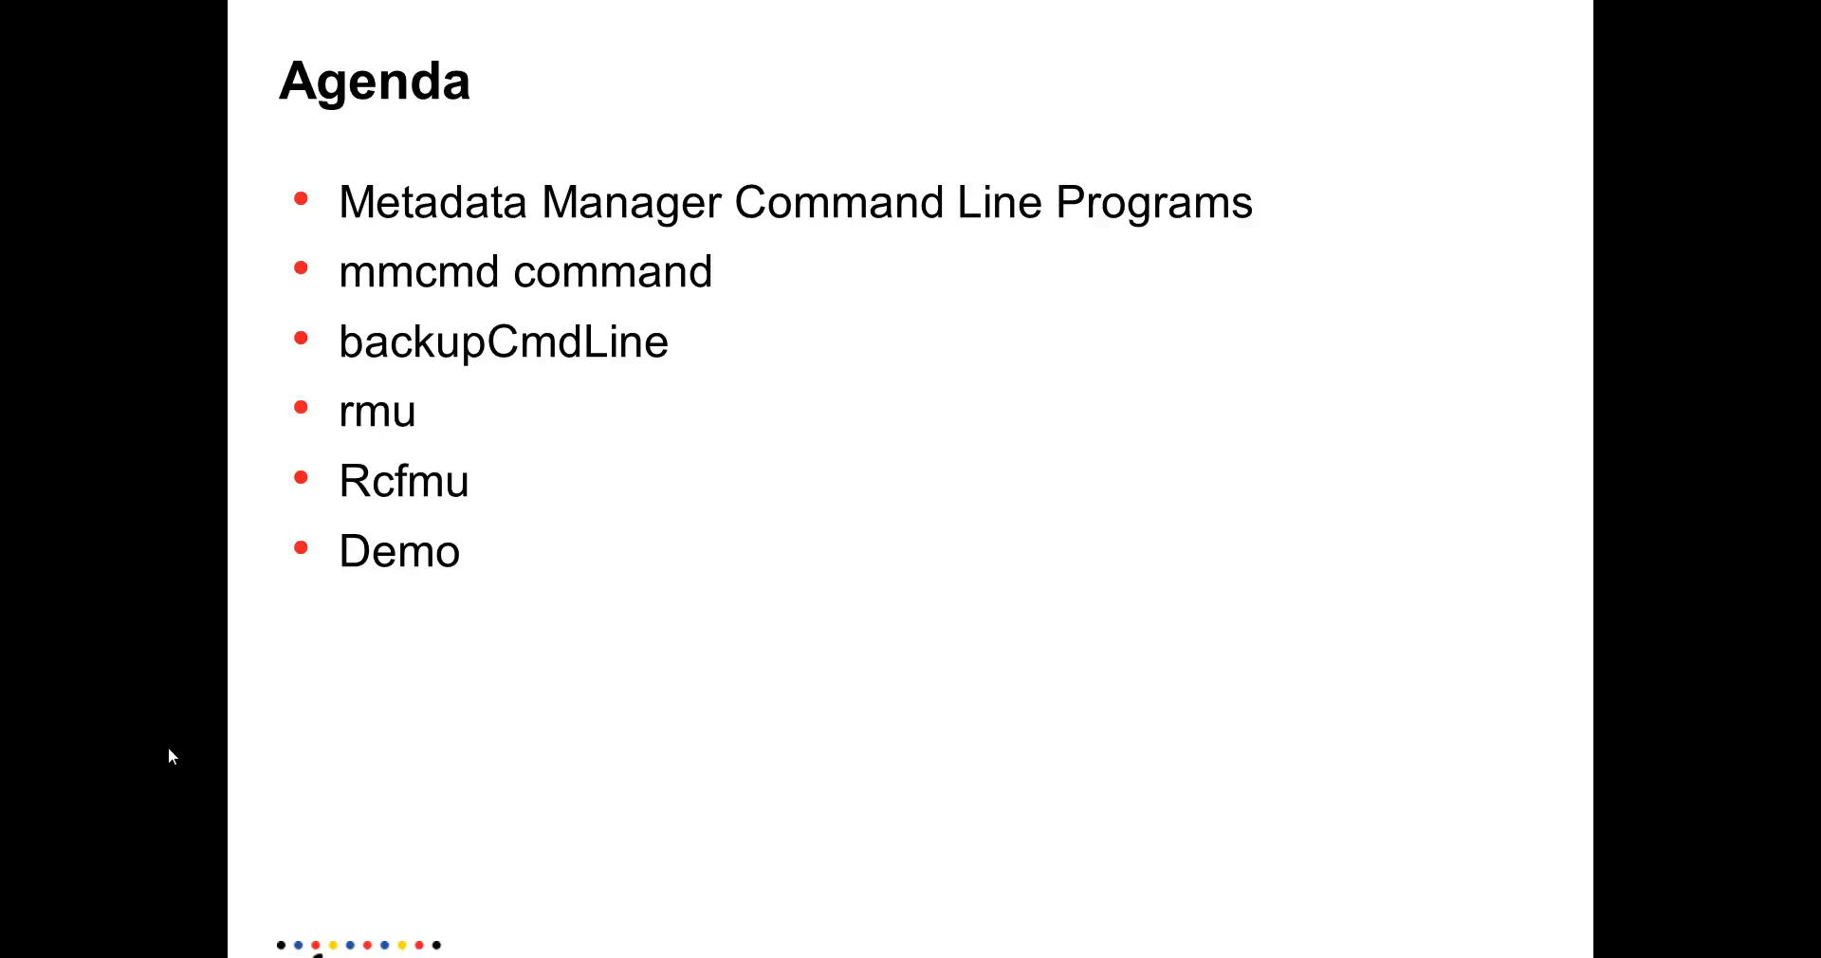
Step: Advance to the next slide on Metadata Manager command line programs
{"action": "key", "text": "Right"}
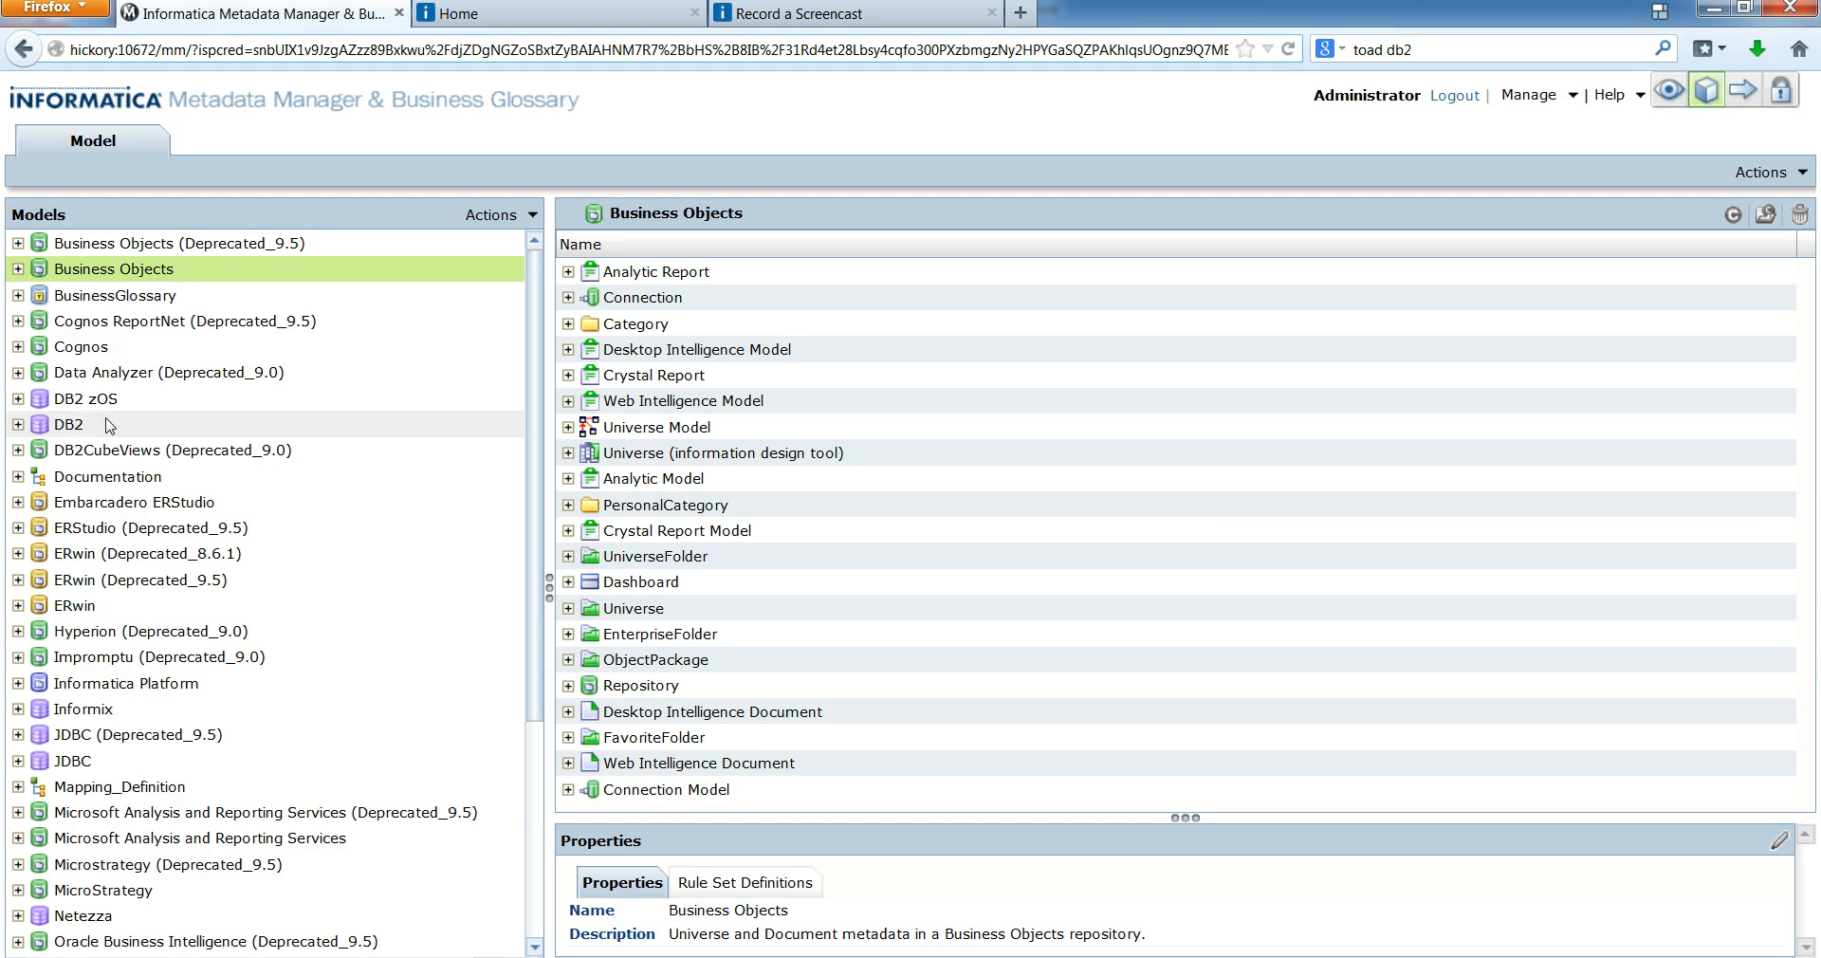
{"action": "mouse_move", "coordinate": [863, 349]}
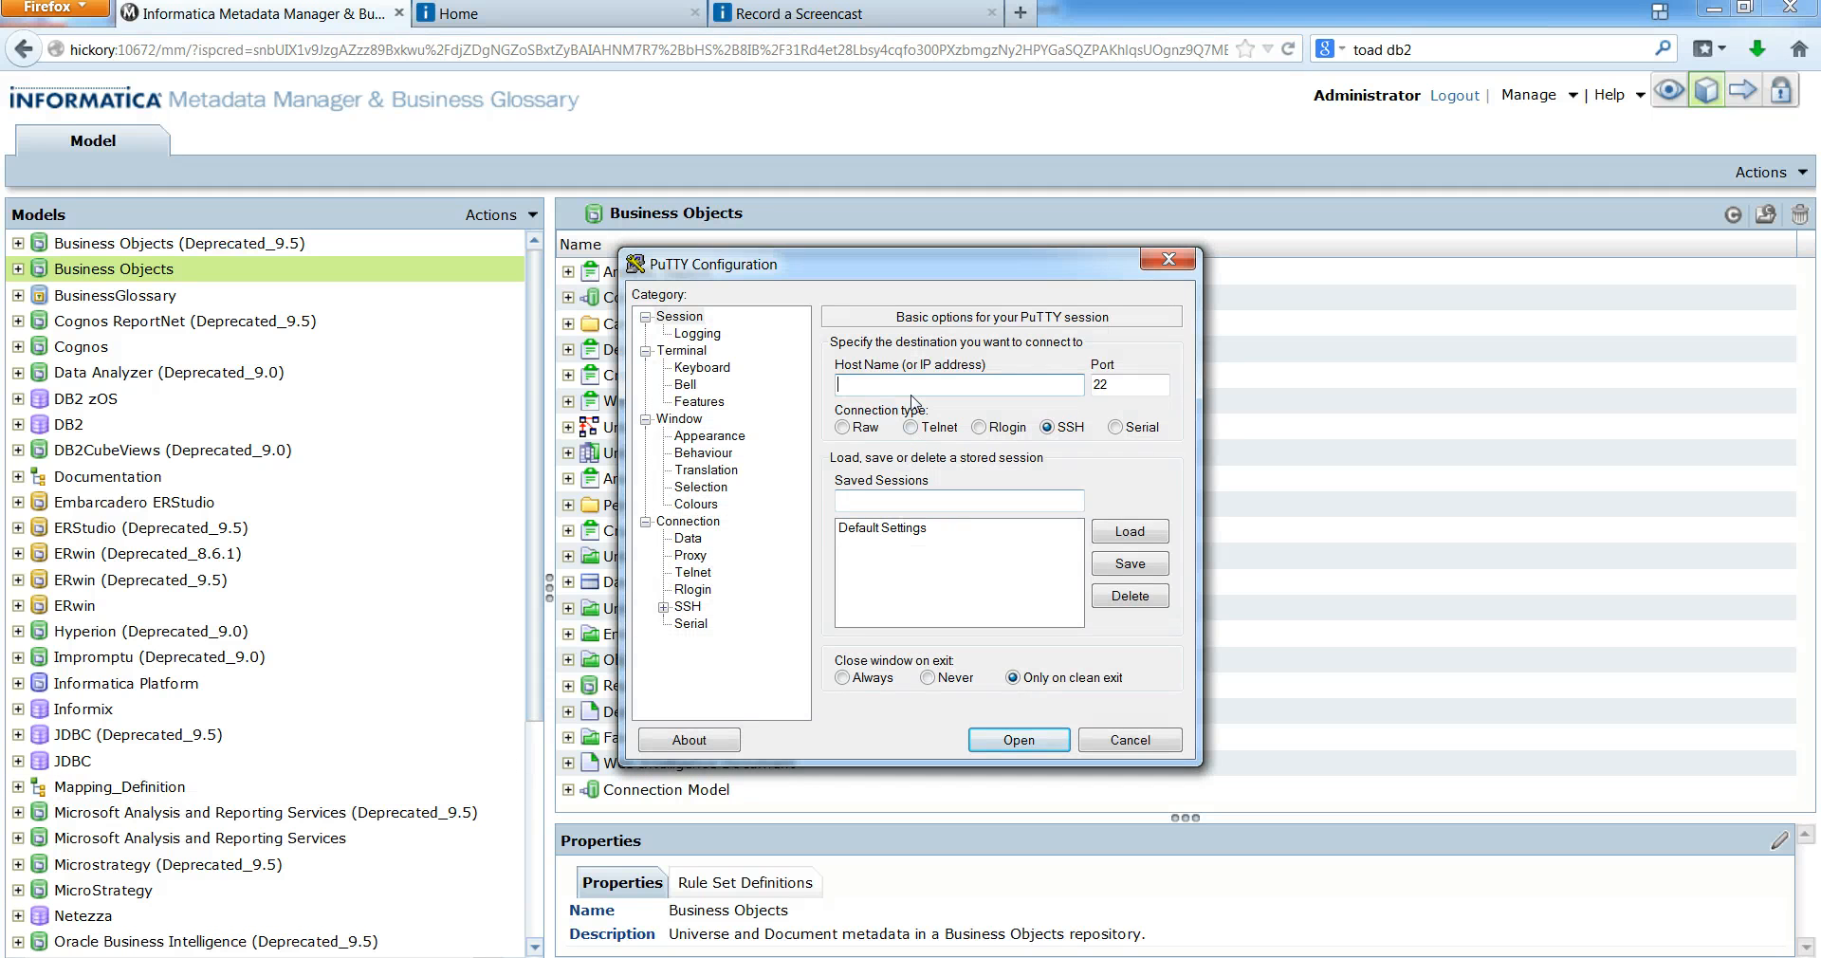
Step: Connect PuTTY over SSH to host hickory so its login prompt appears
{"action": "type", "text": "hickory"}
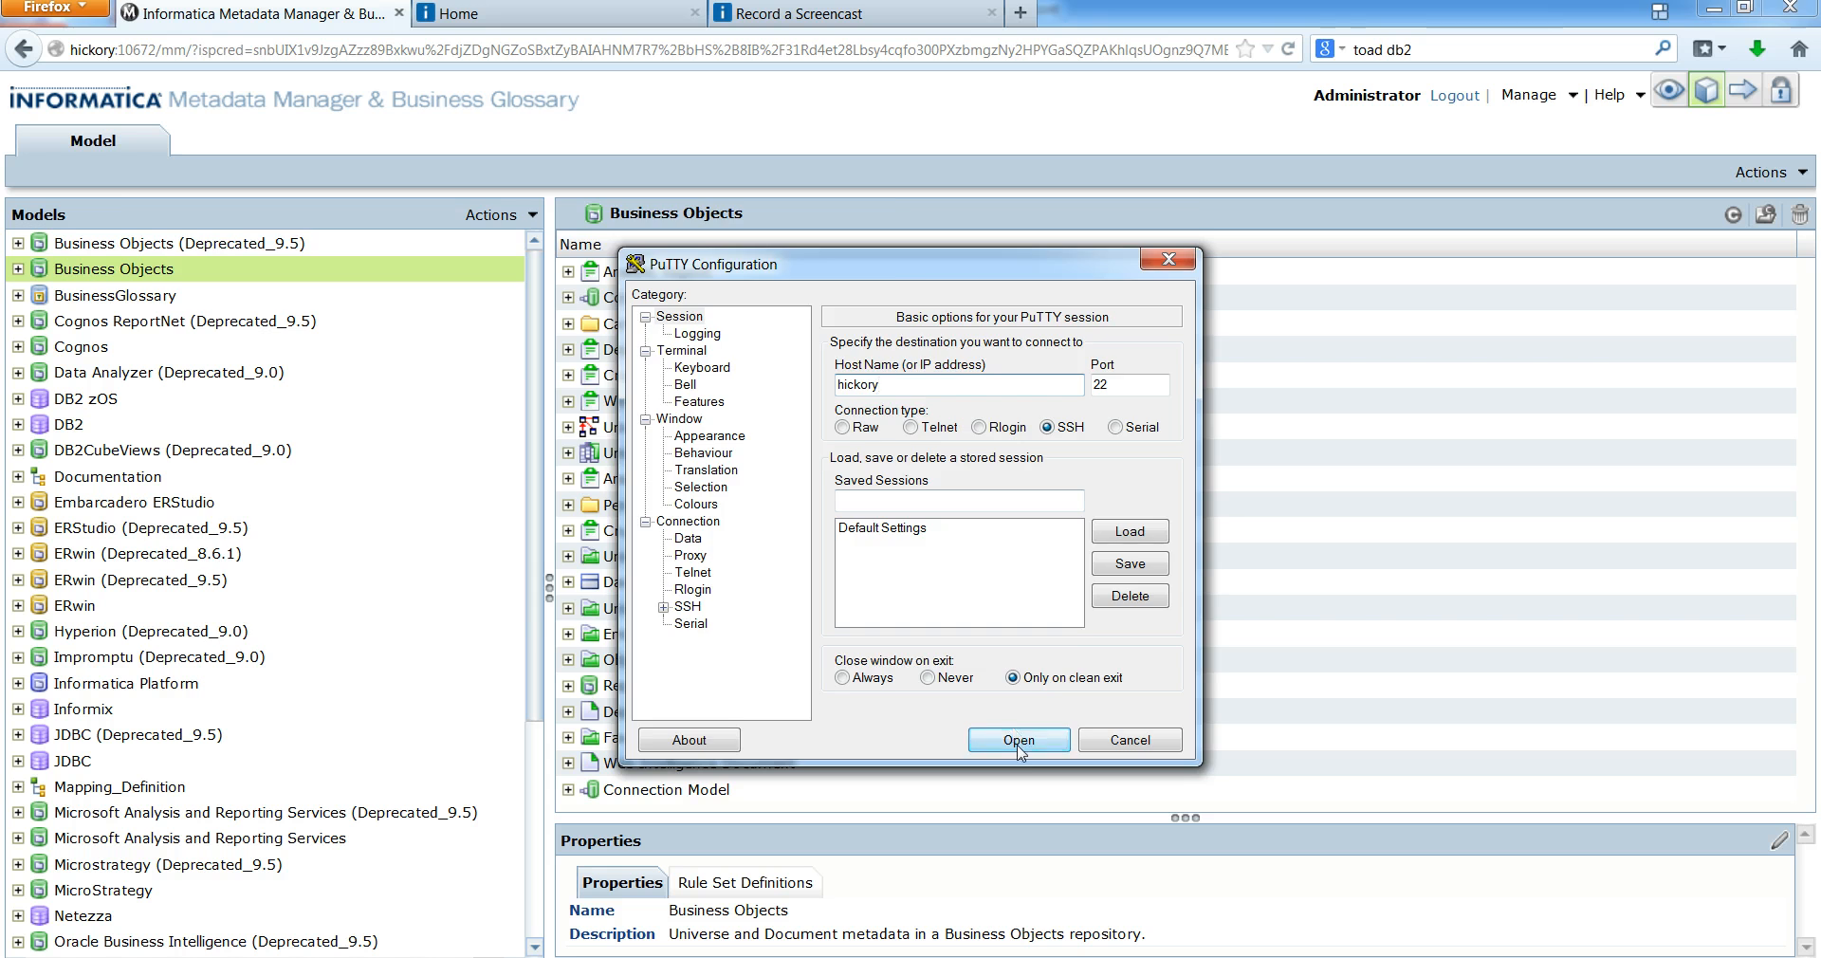
{"action": "left_click", "coordinate": [1017, 740]}
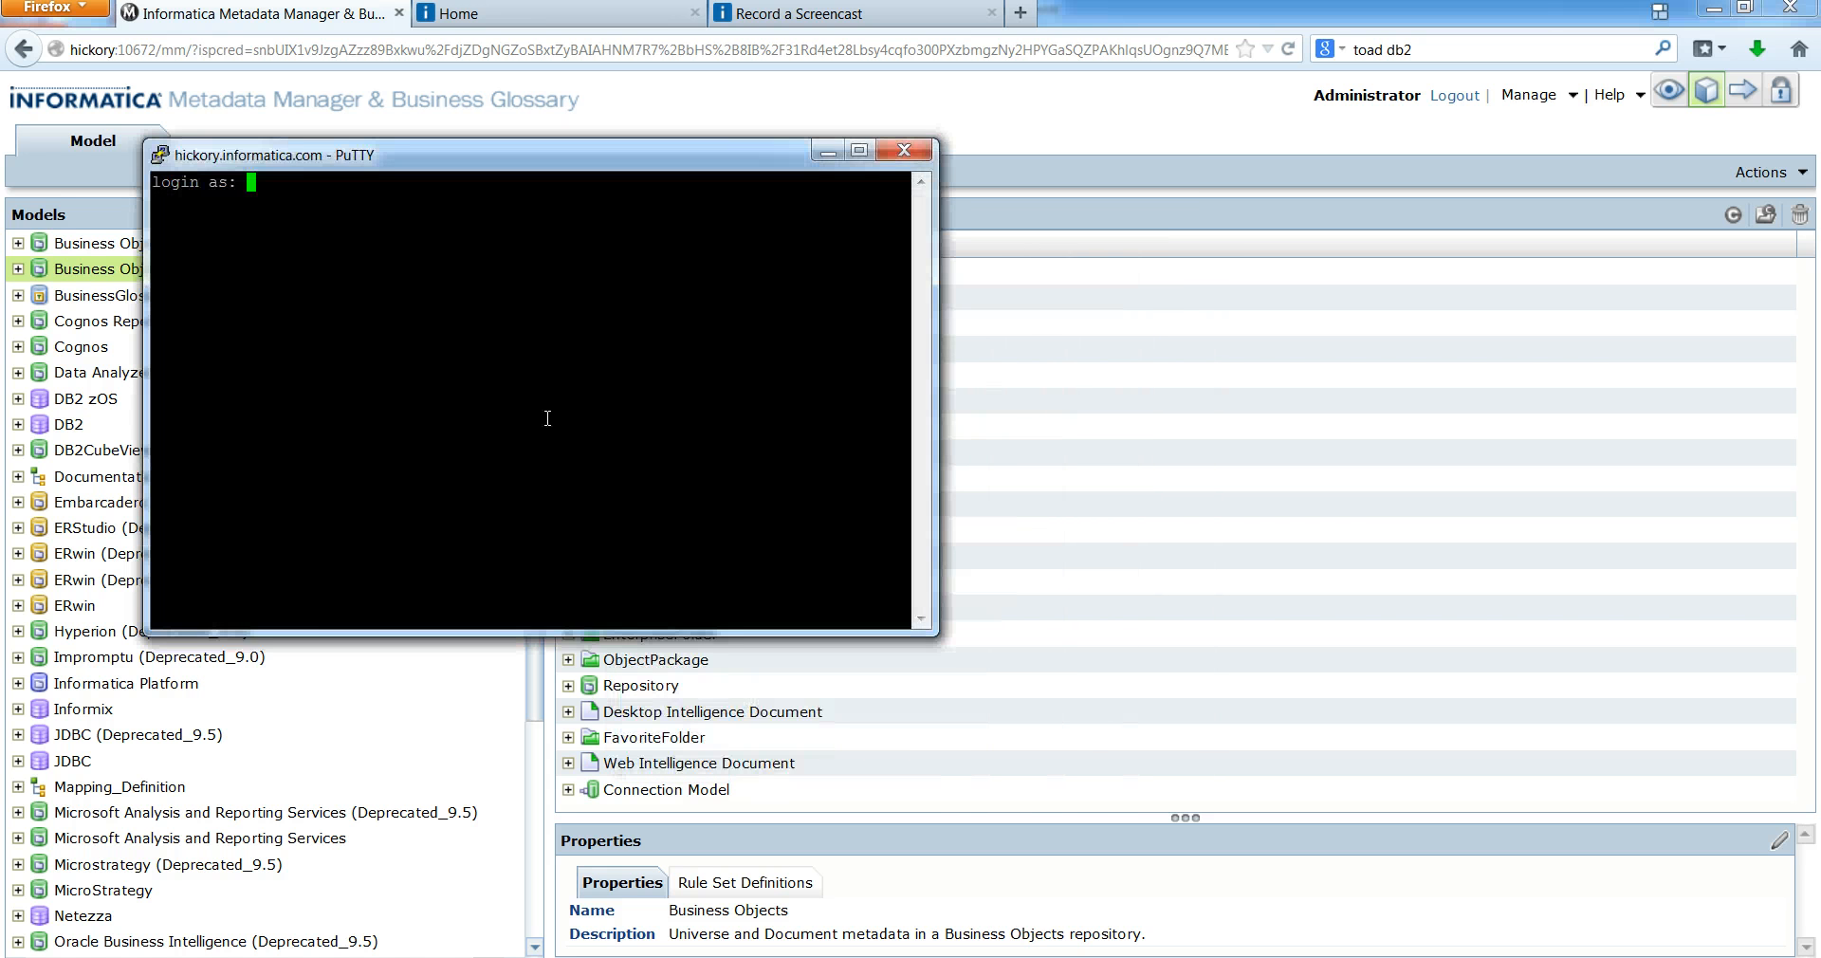
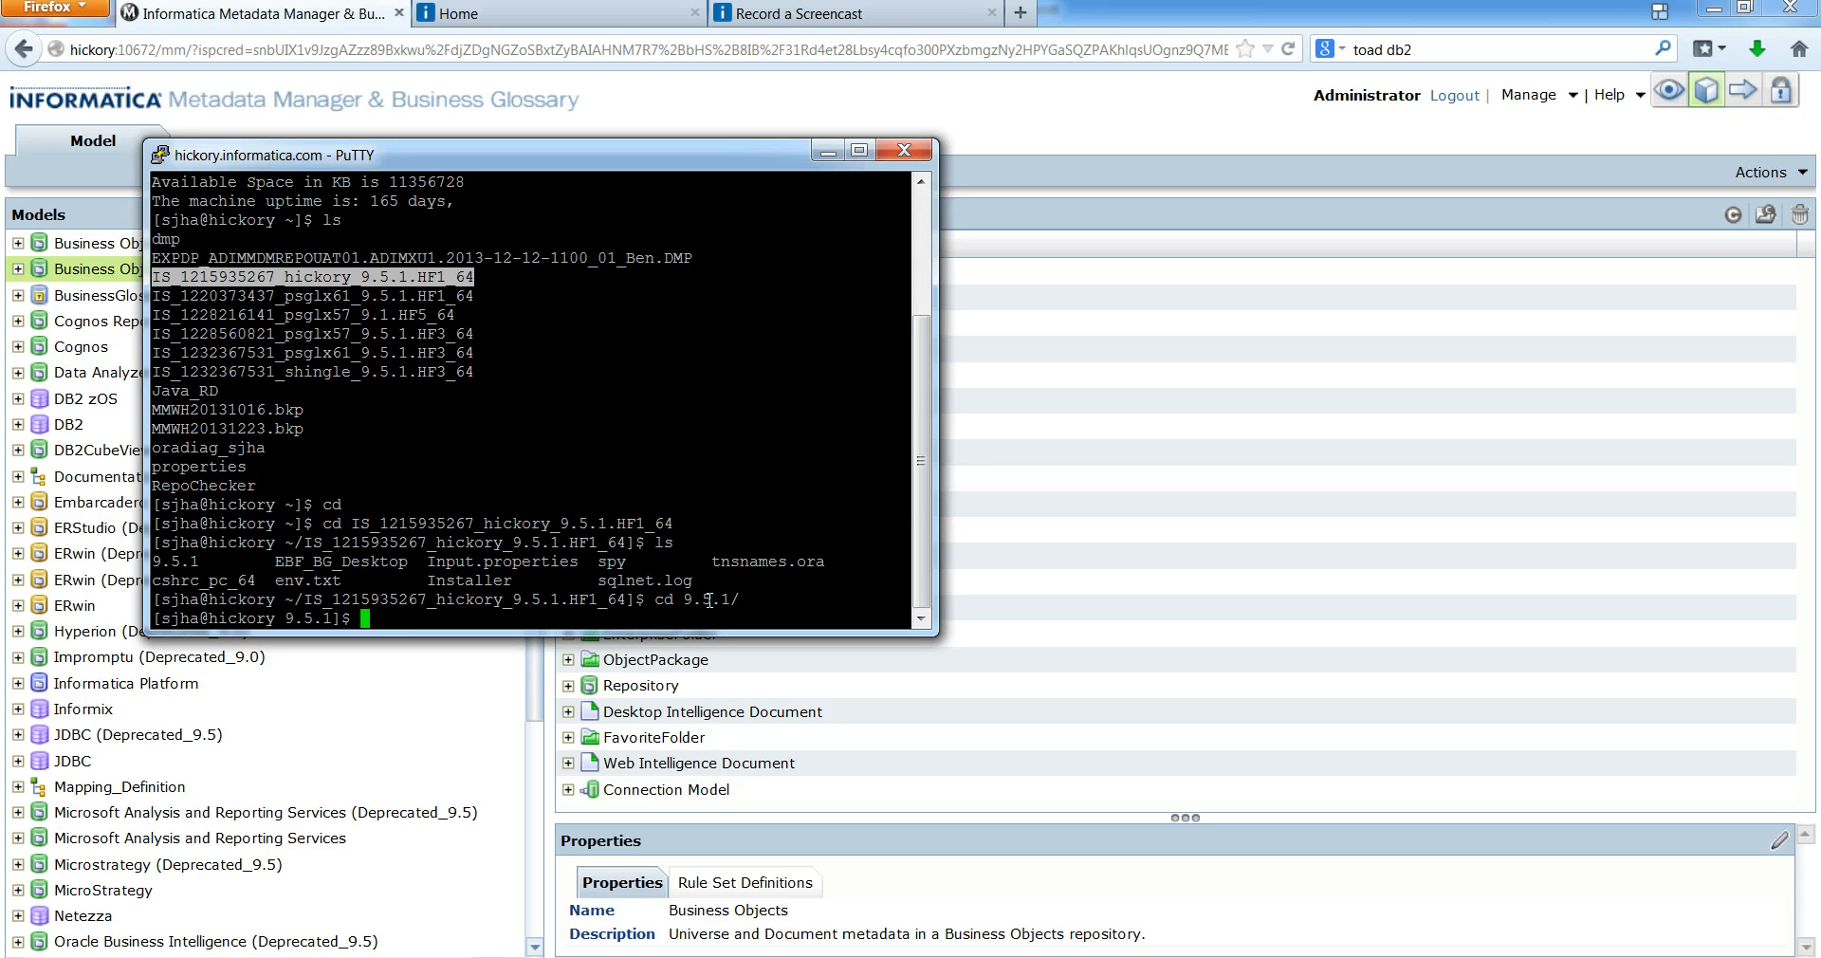
Step: Log in as sjha and move into the Metadata Manager service utilities directory, listing it
{"action": "type", "text": "cd"}
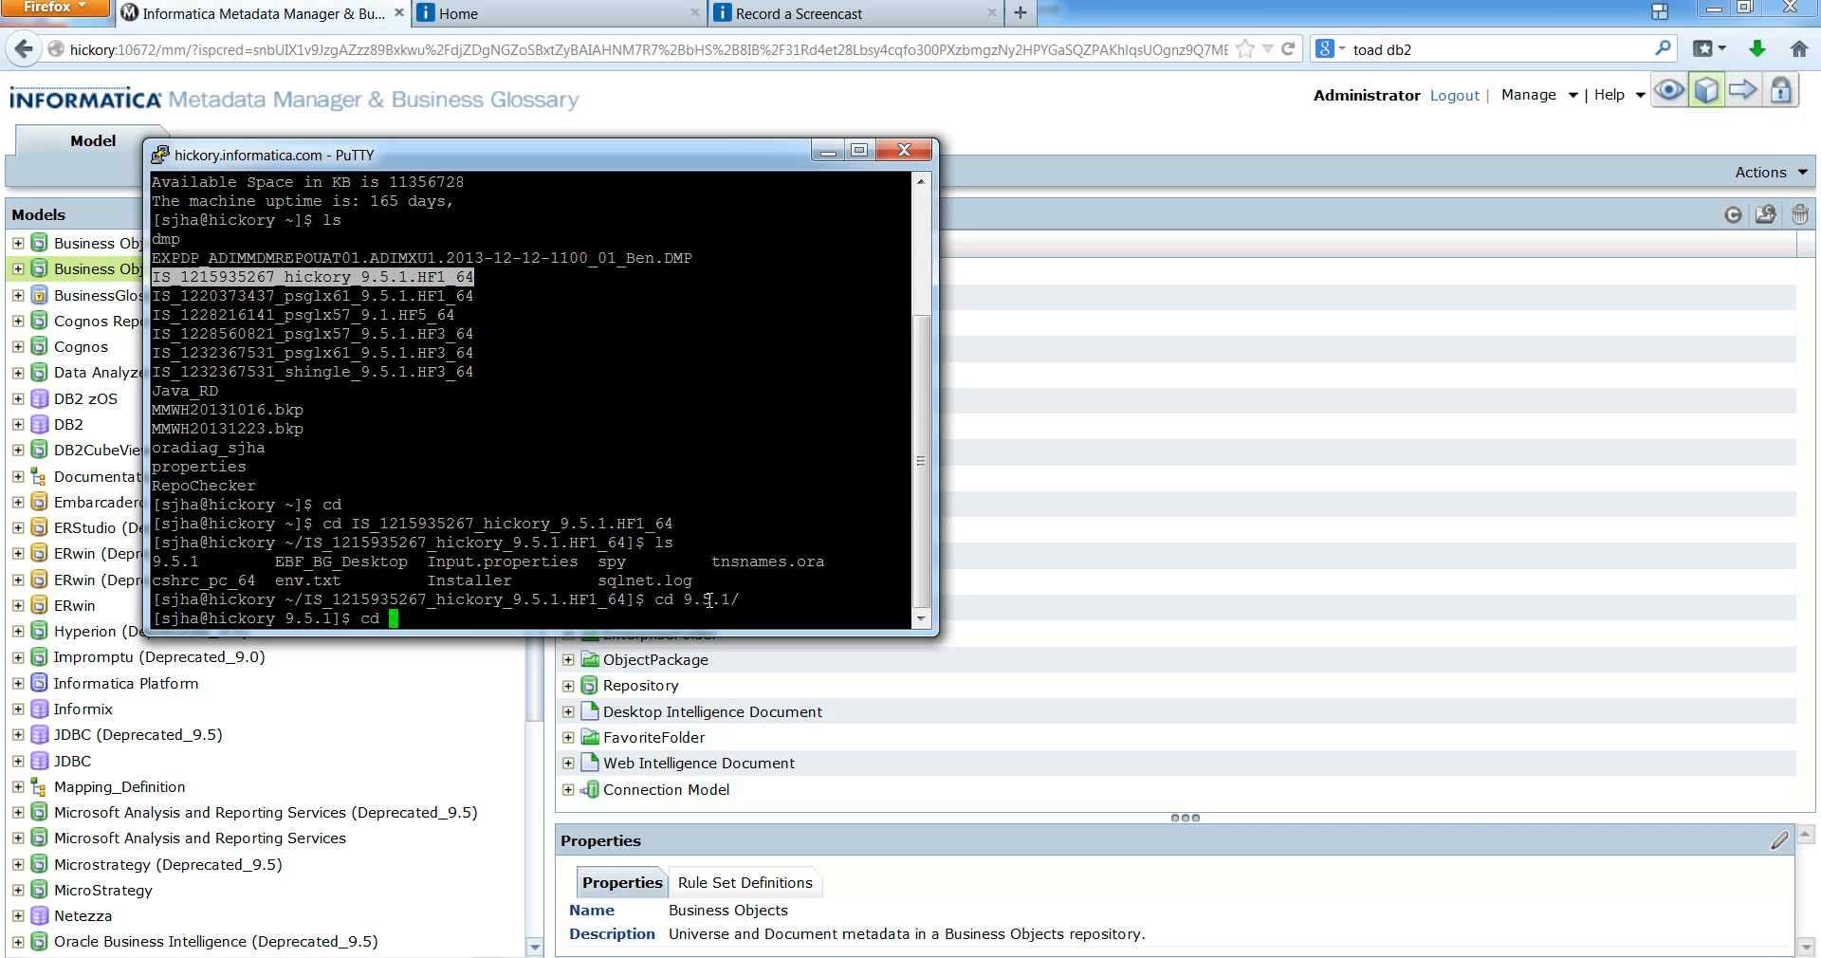
{"action": "type", "text": "services/me"}
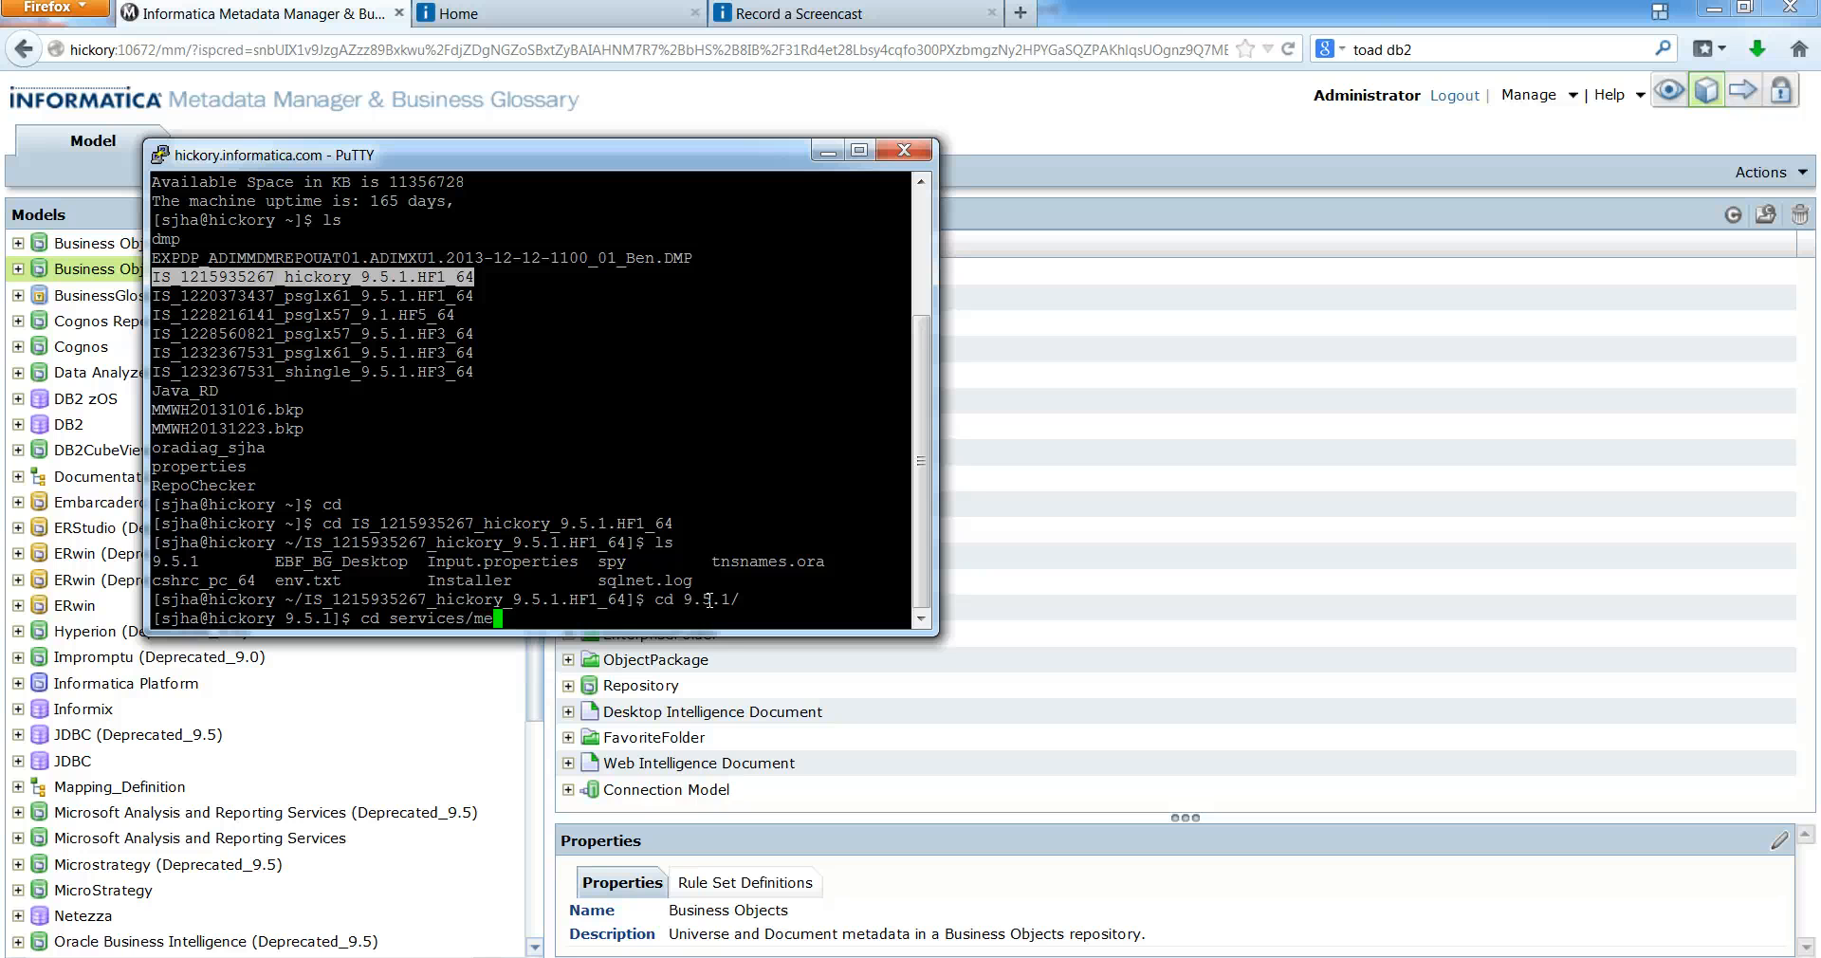
{"action": "type", "text": "t"}
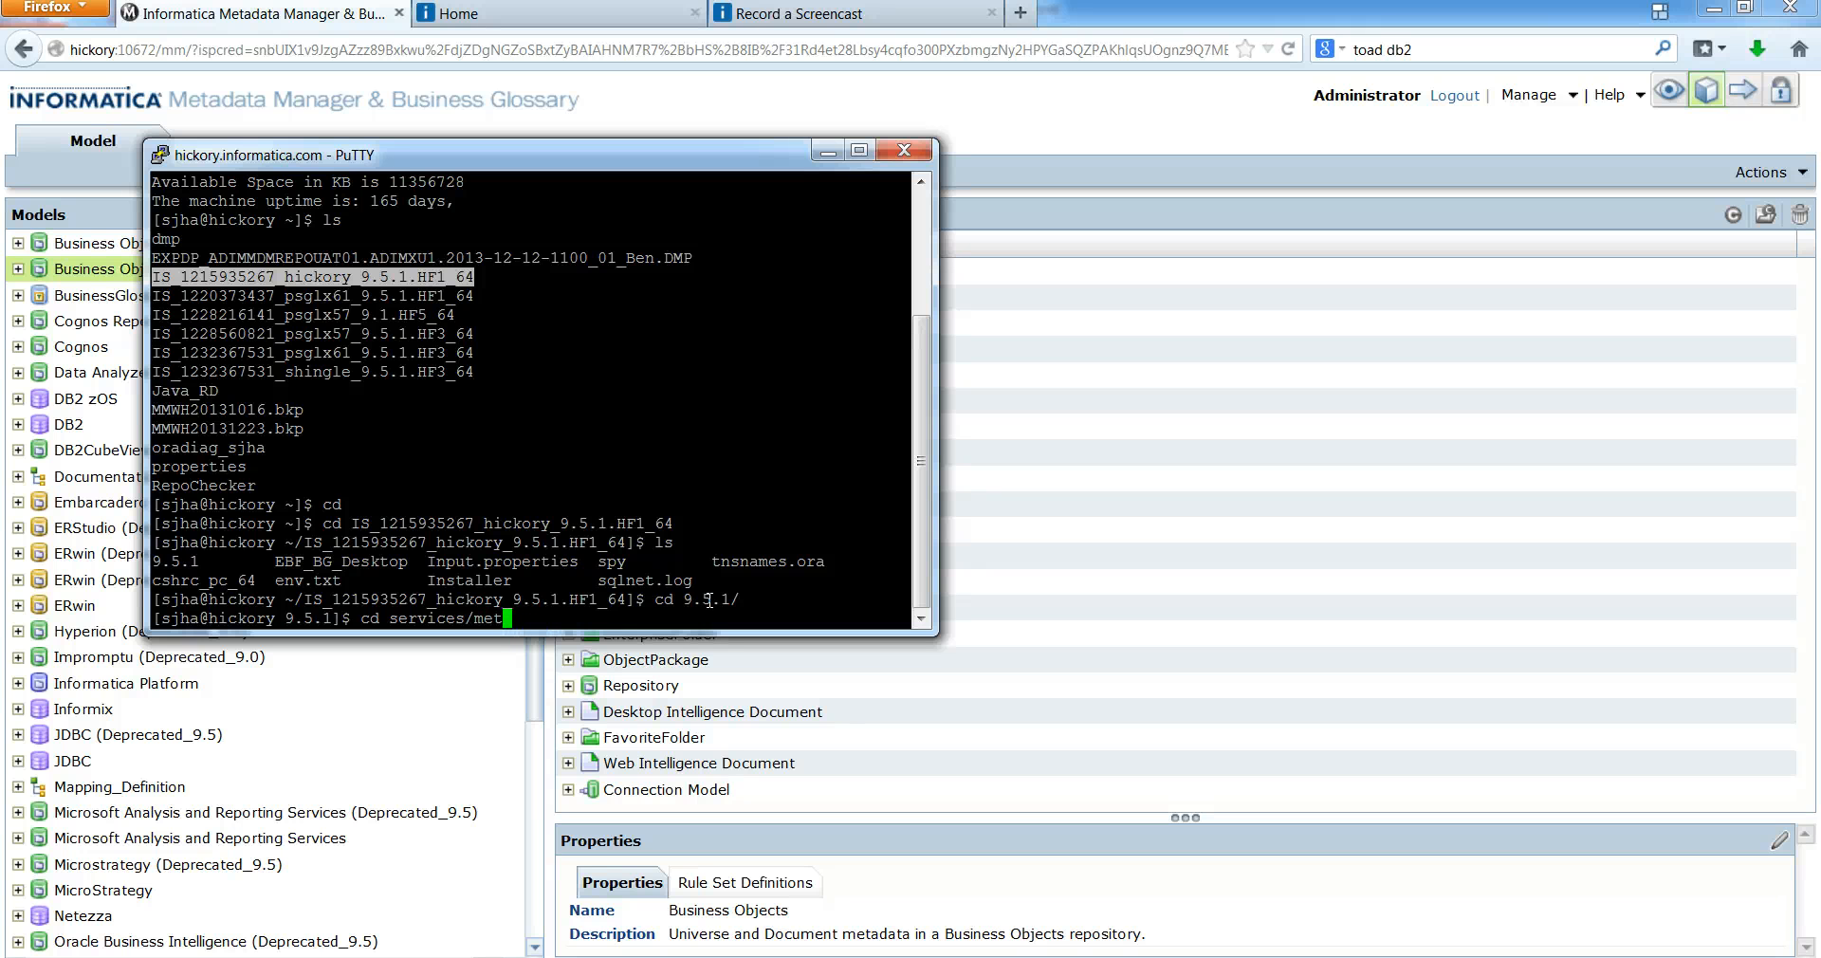
{"action": "type", "text": "adataManagerService/utilities/"}
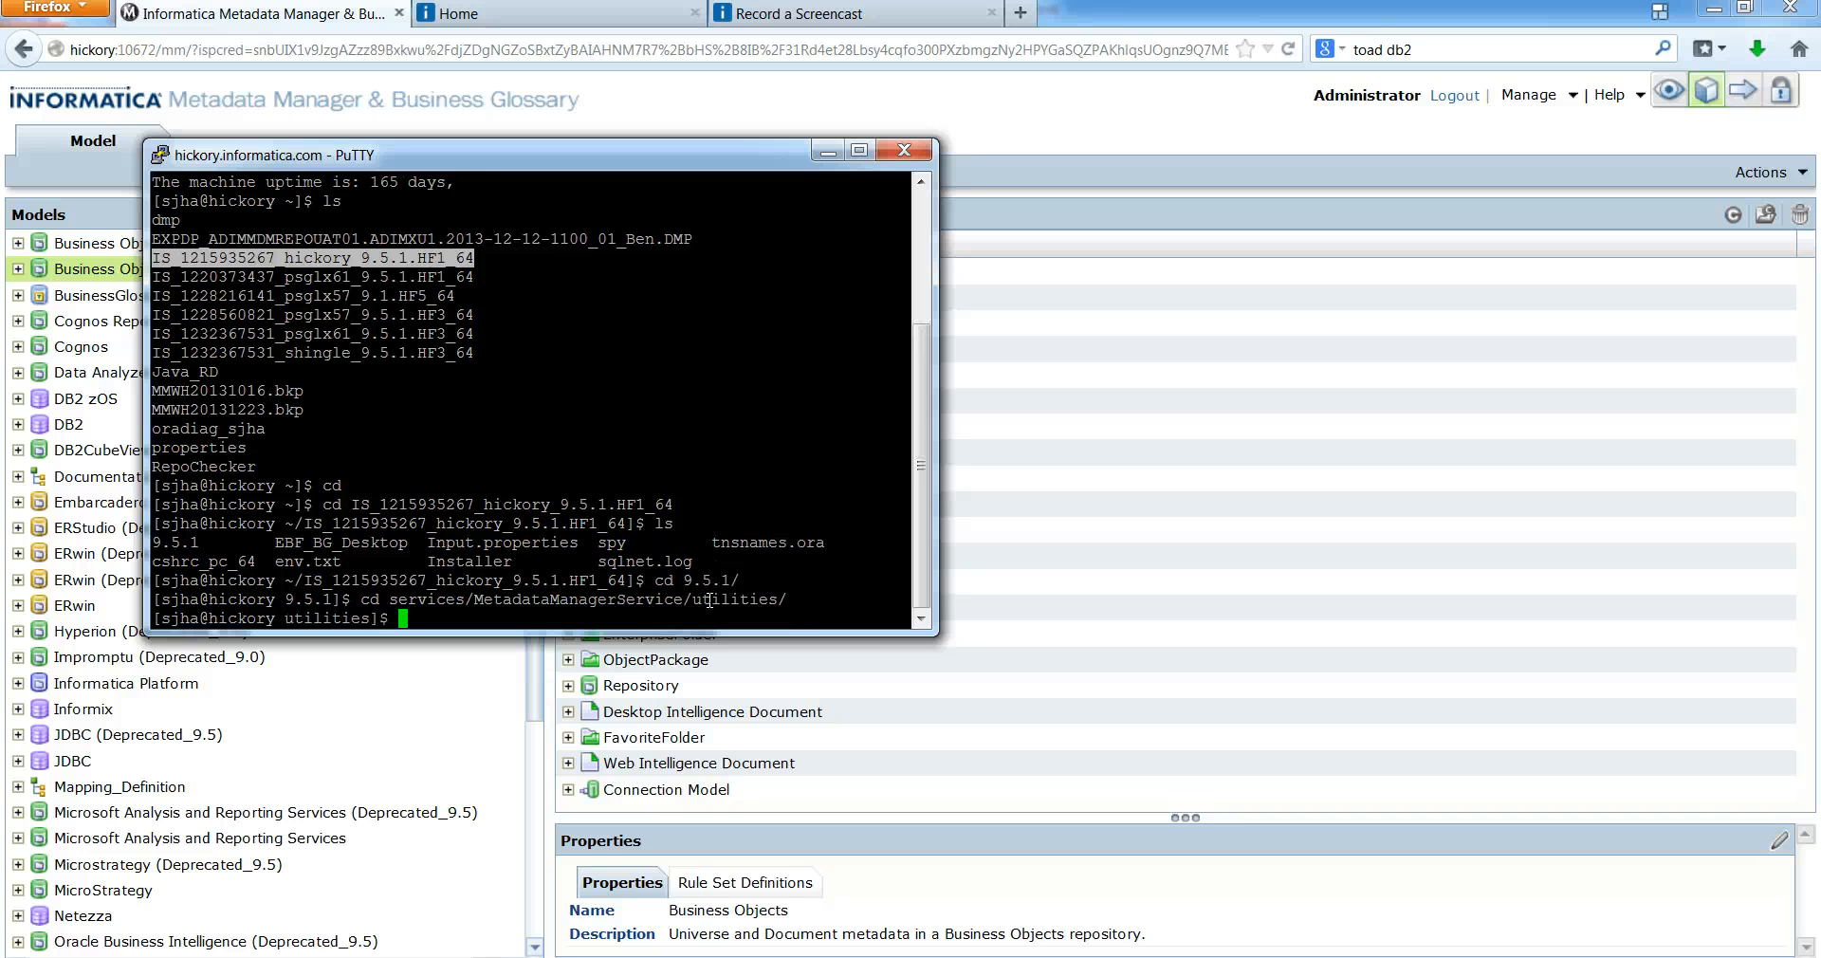
{"action": "type", "text": "ls"}
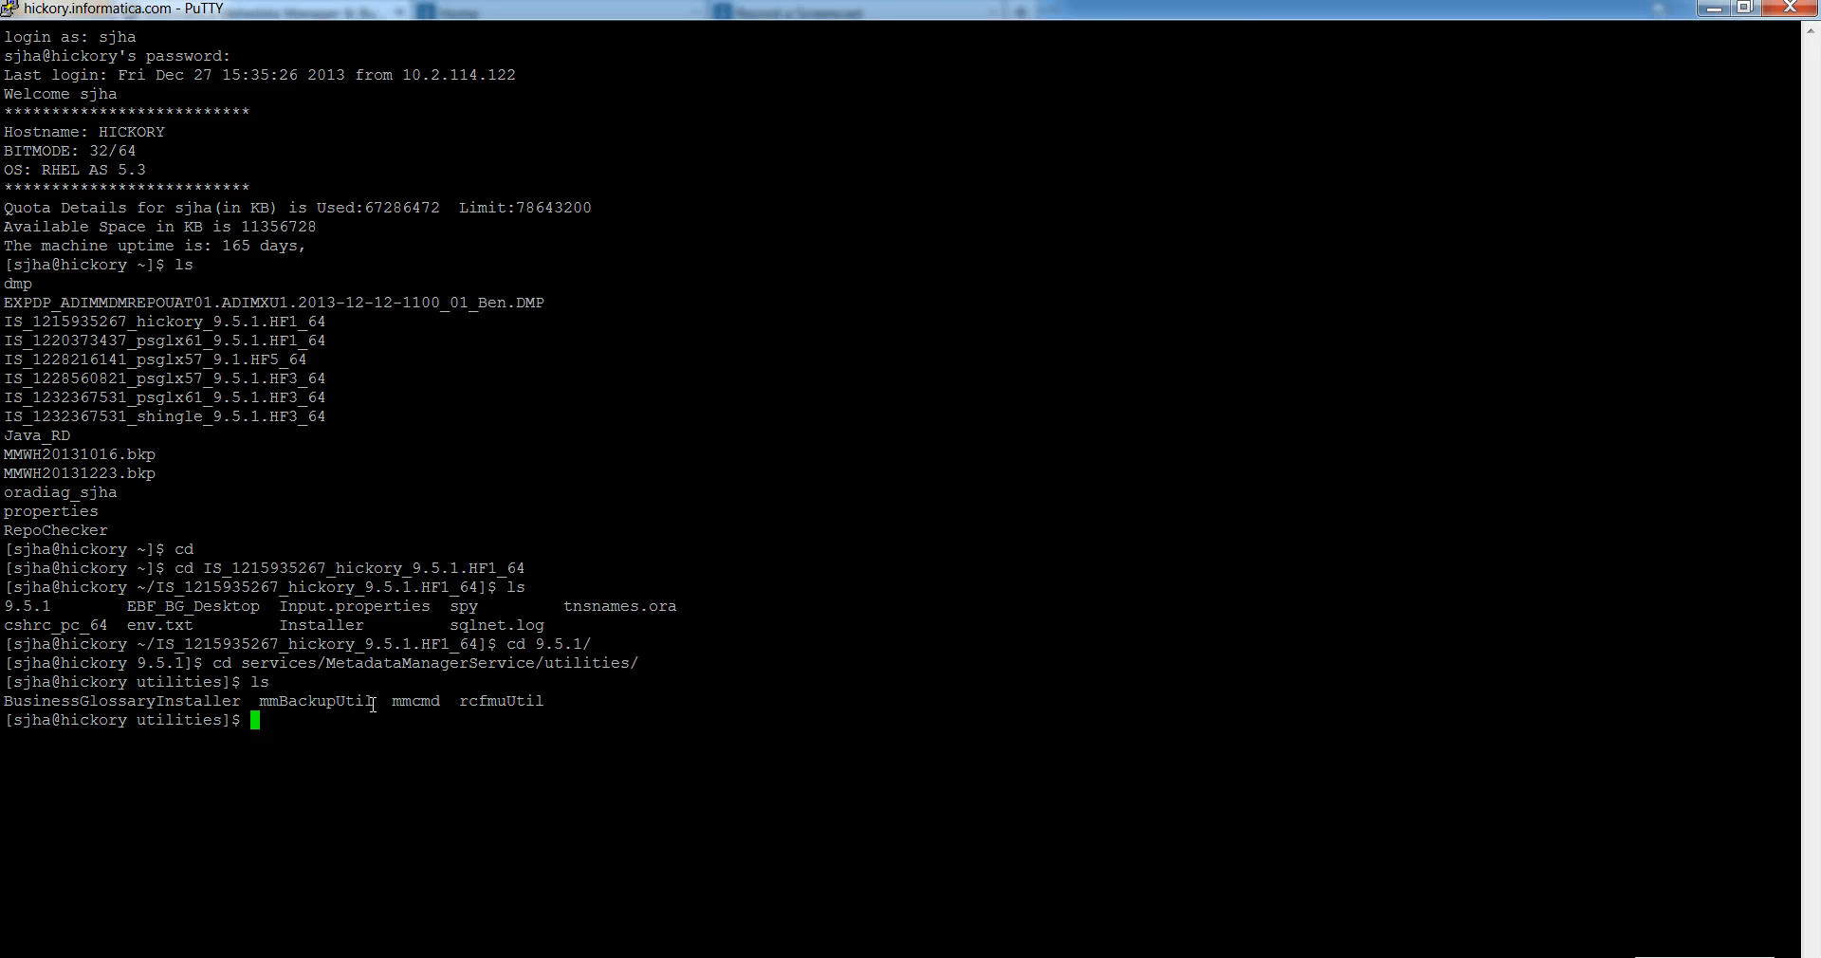
{"action": "mouse_move", "coordinate": [408, 705]}
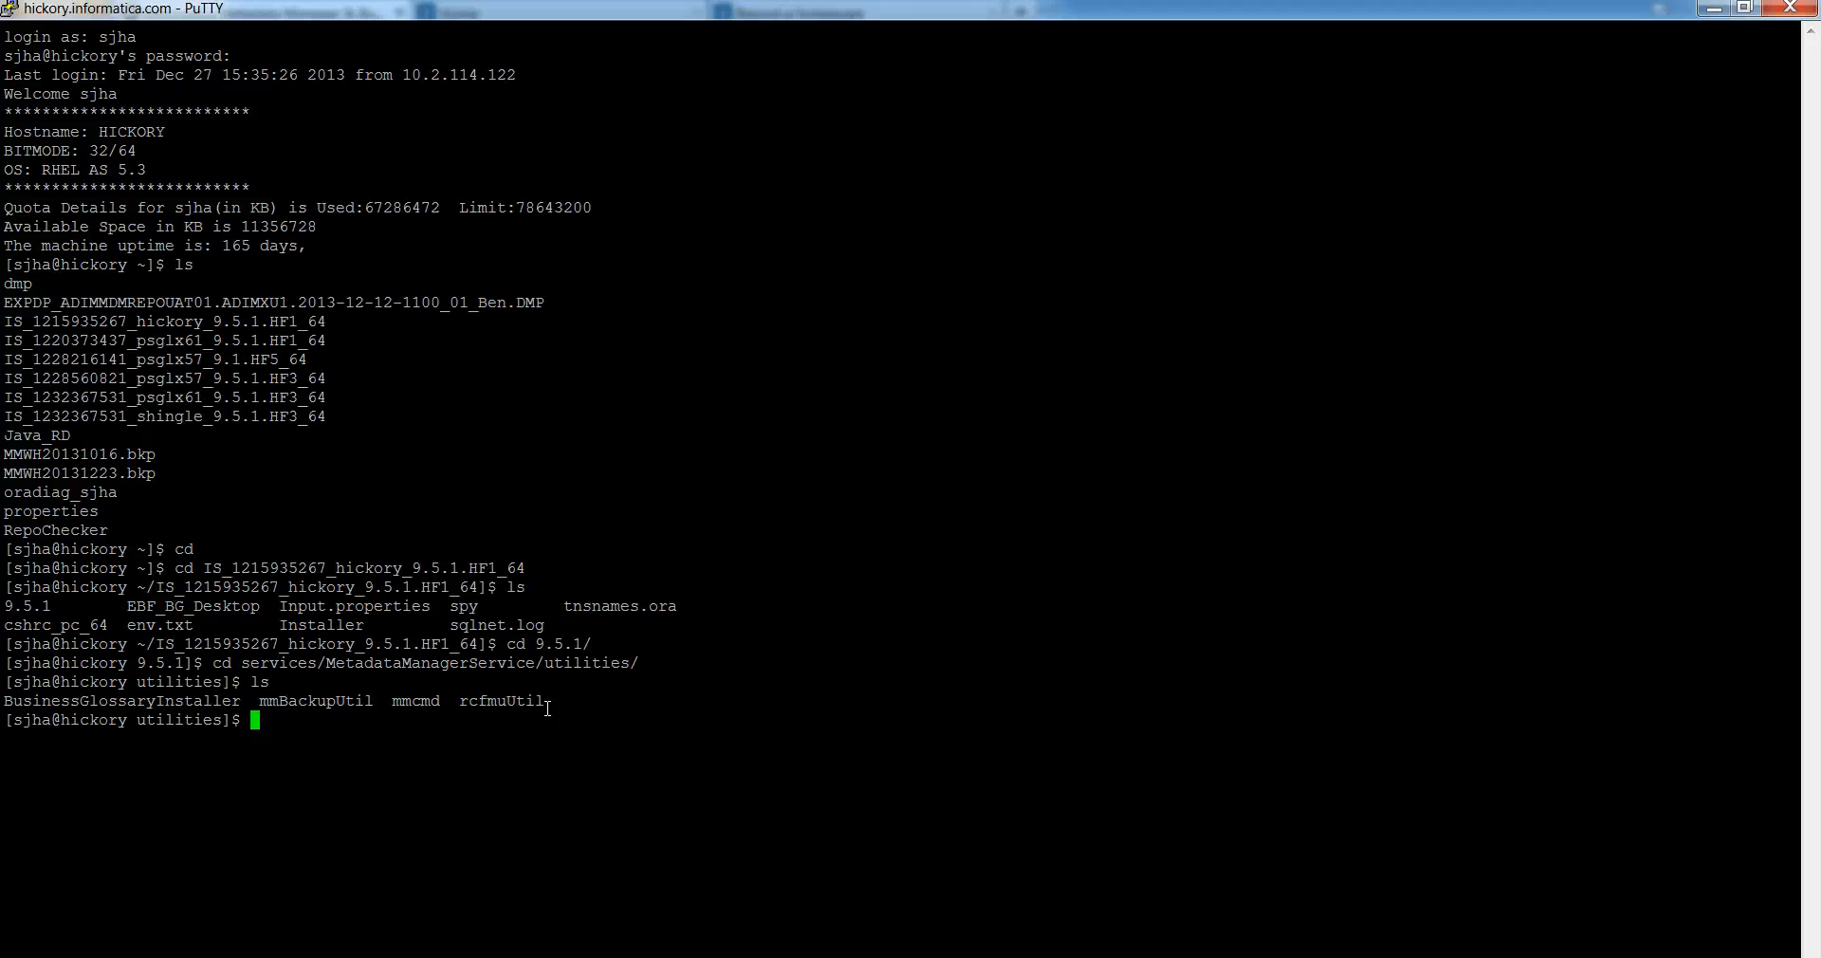
Step: Enter the mmcmd folder and list mmcmd.sh, readme.txt and the config folder
{"action": "type", "text": "cd mmcmd"}
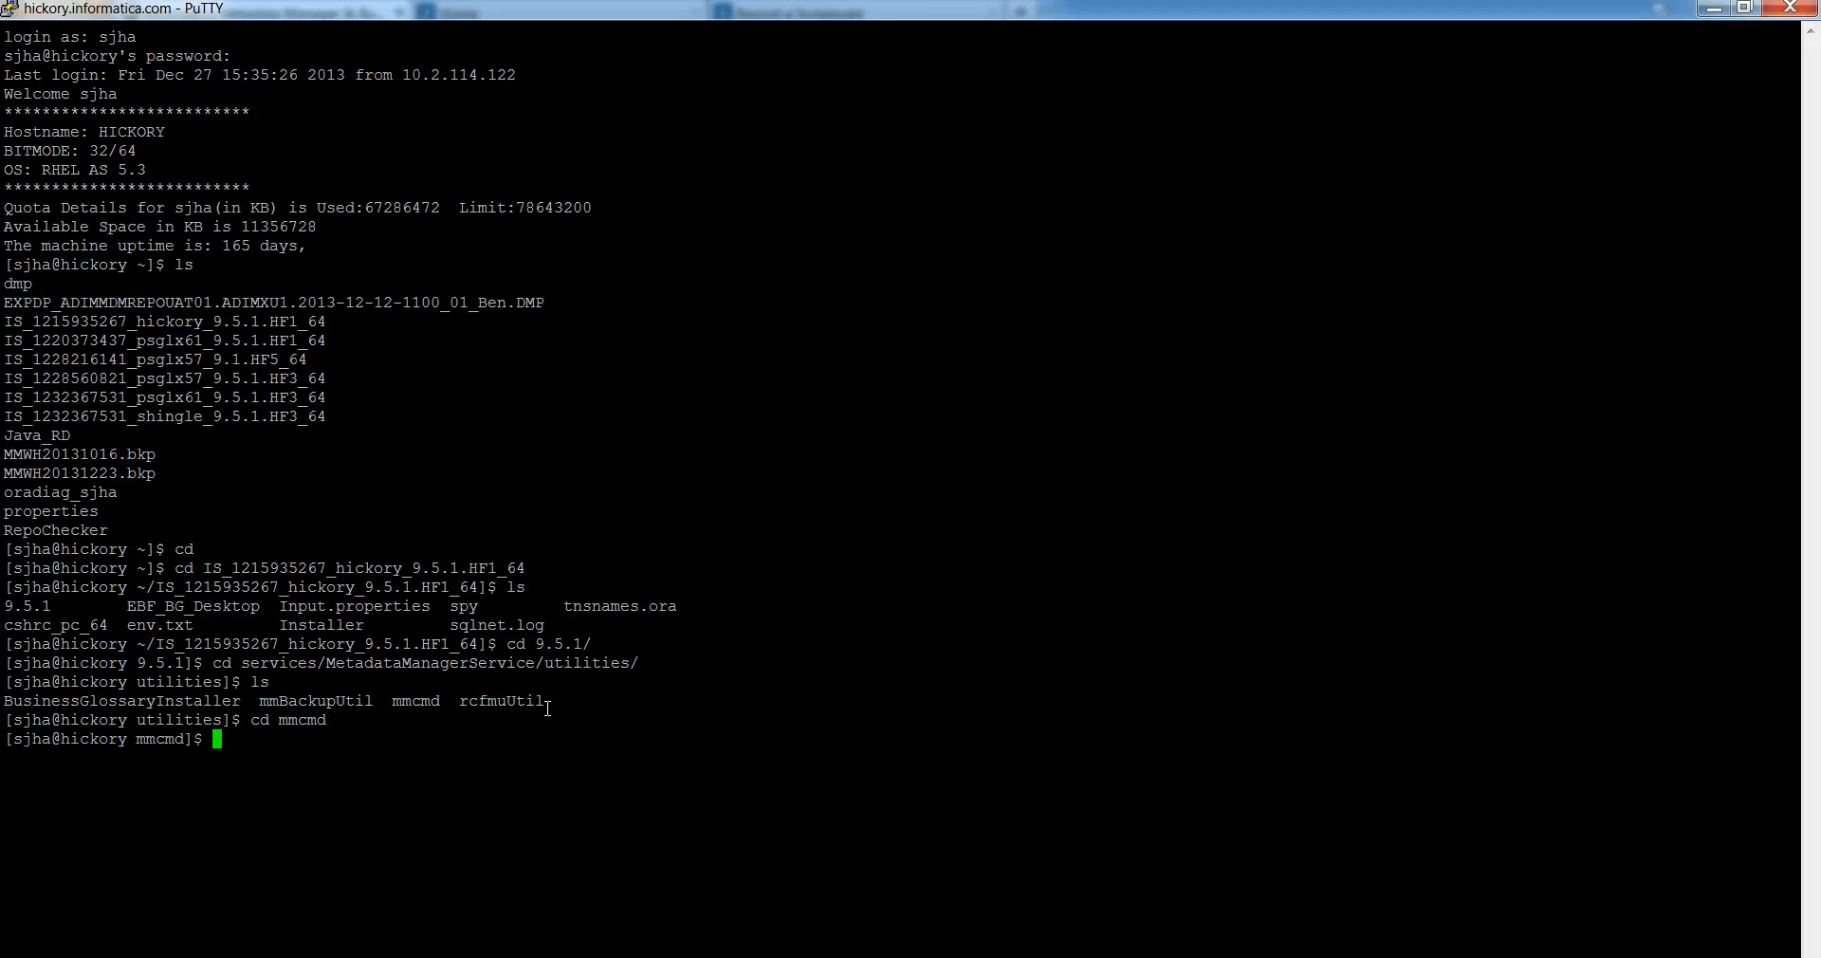
{"action": "type", "text": "ls"}
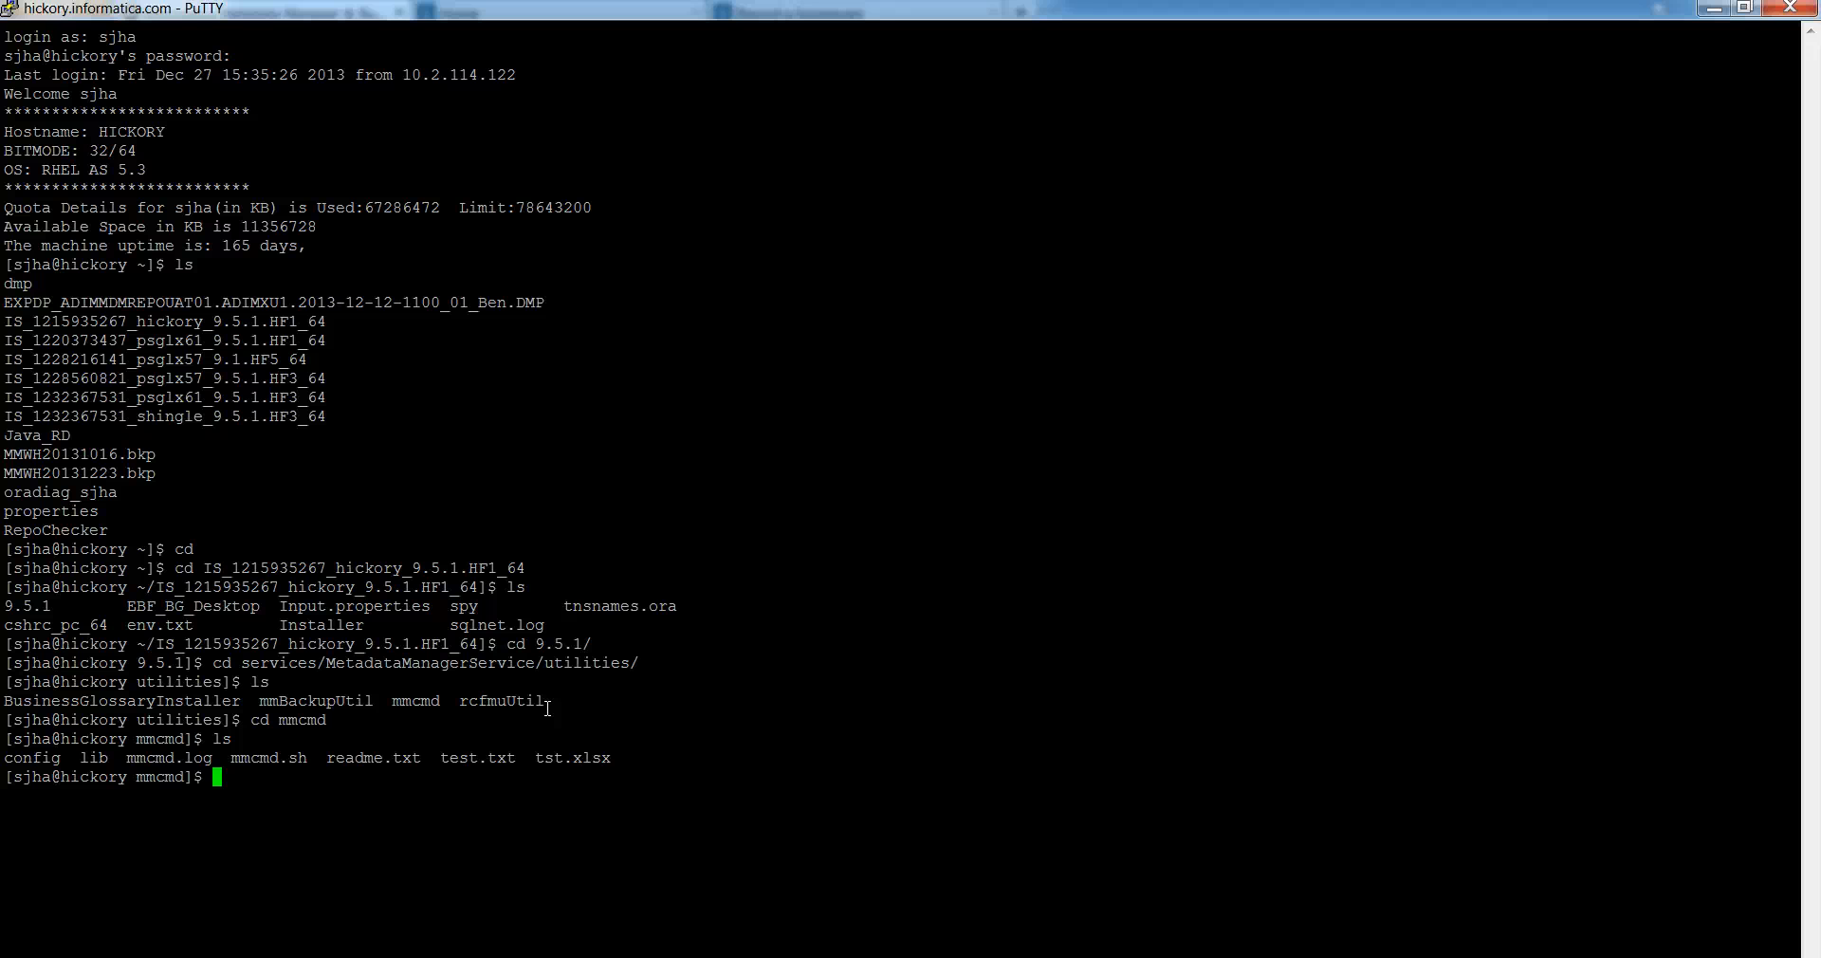
{"action": "type", "text": "./"}
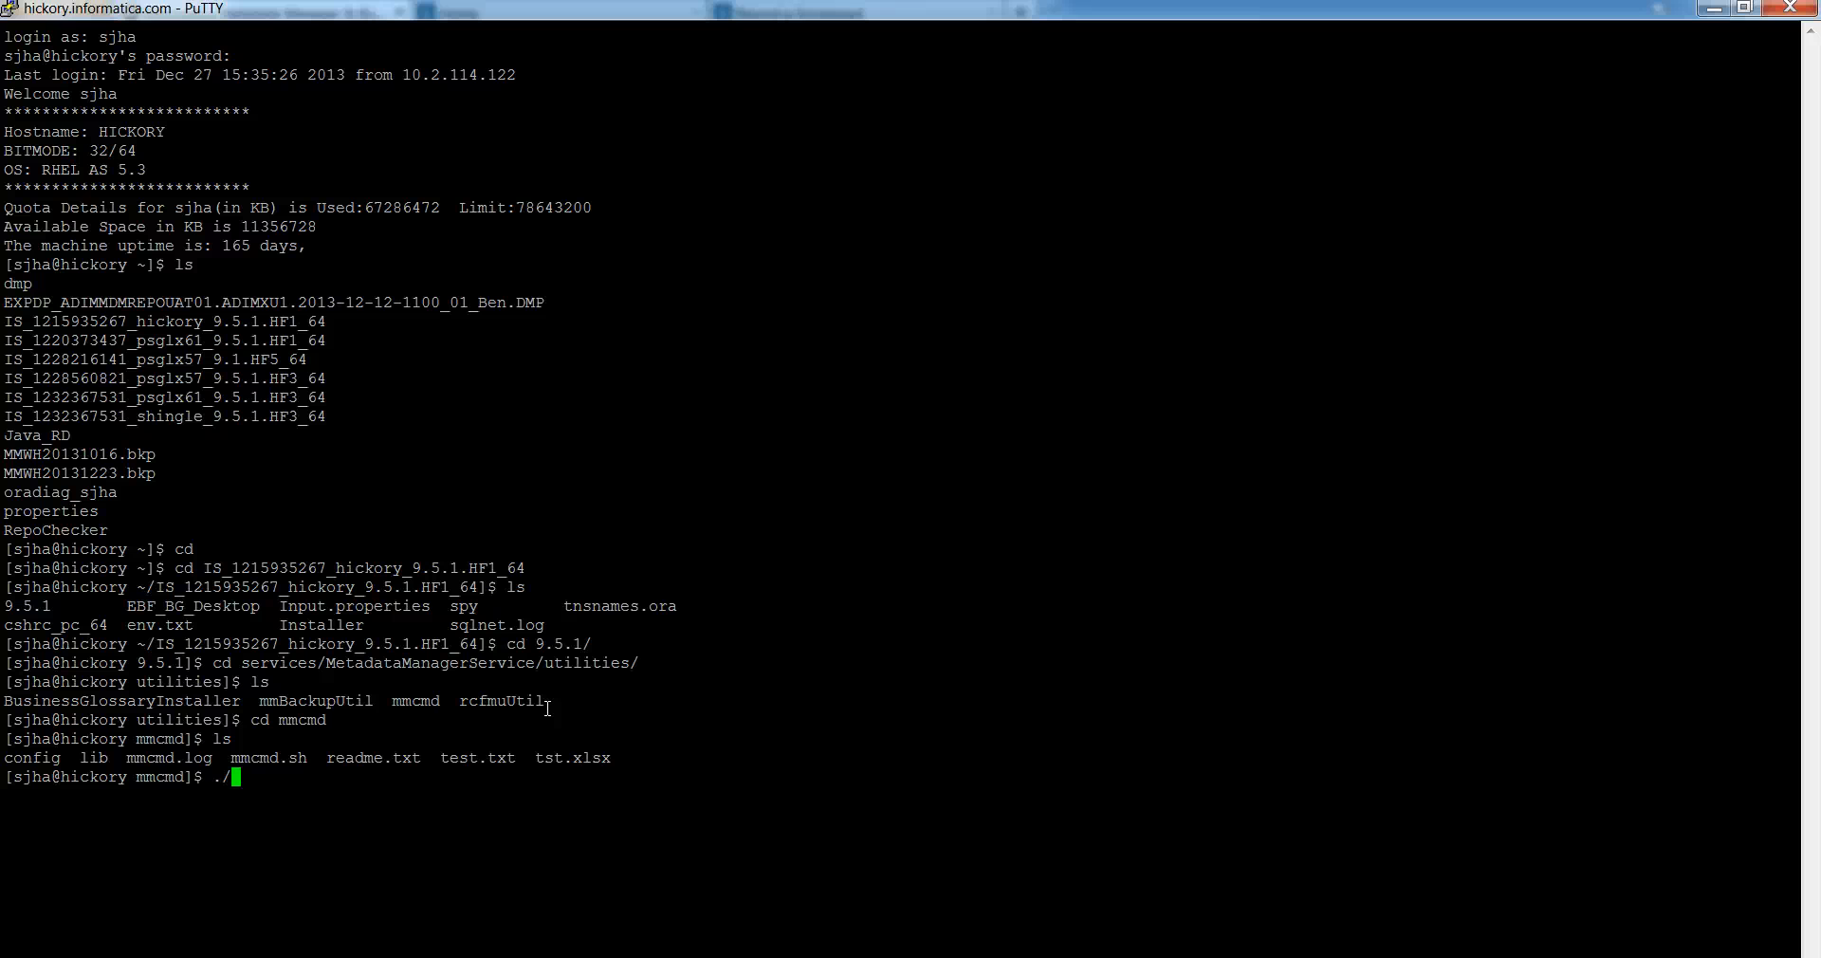
Step: Launch the mmcmd shell and show the Search command's usage help
{"action": "type", "text": "mmcmd.sh"}
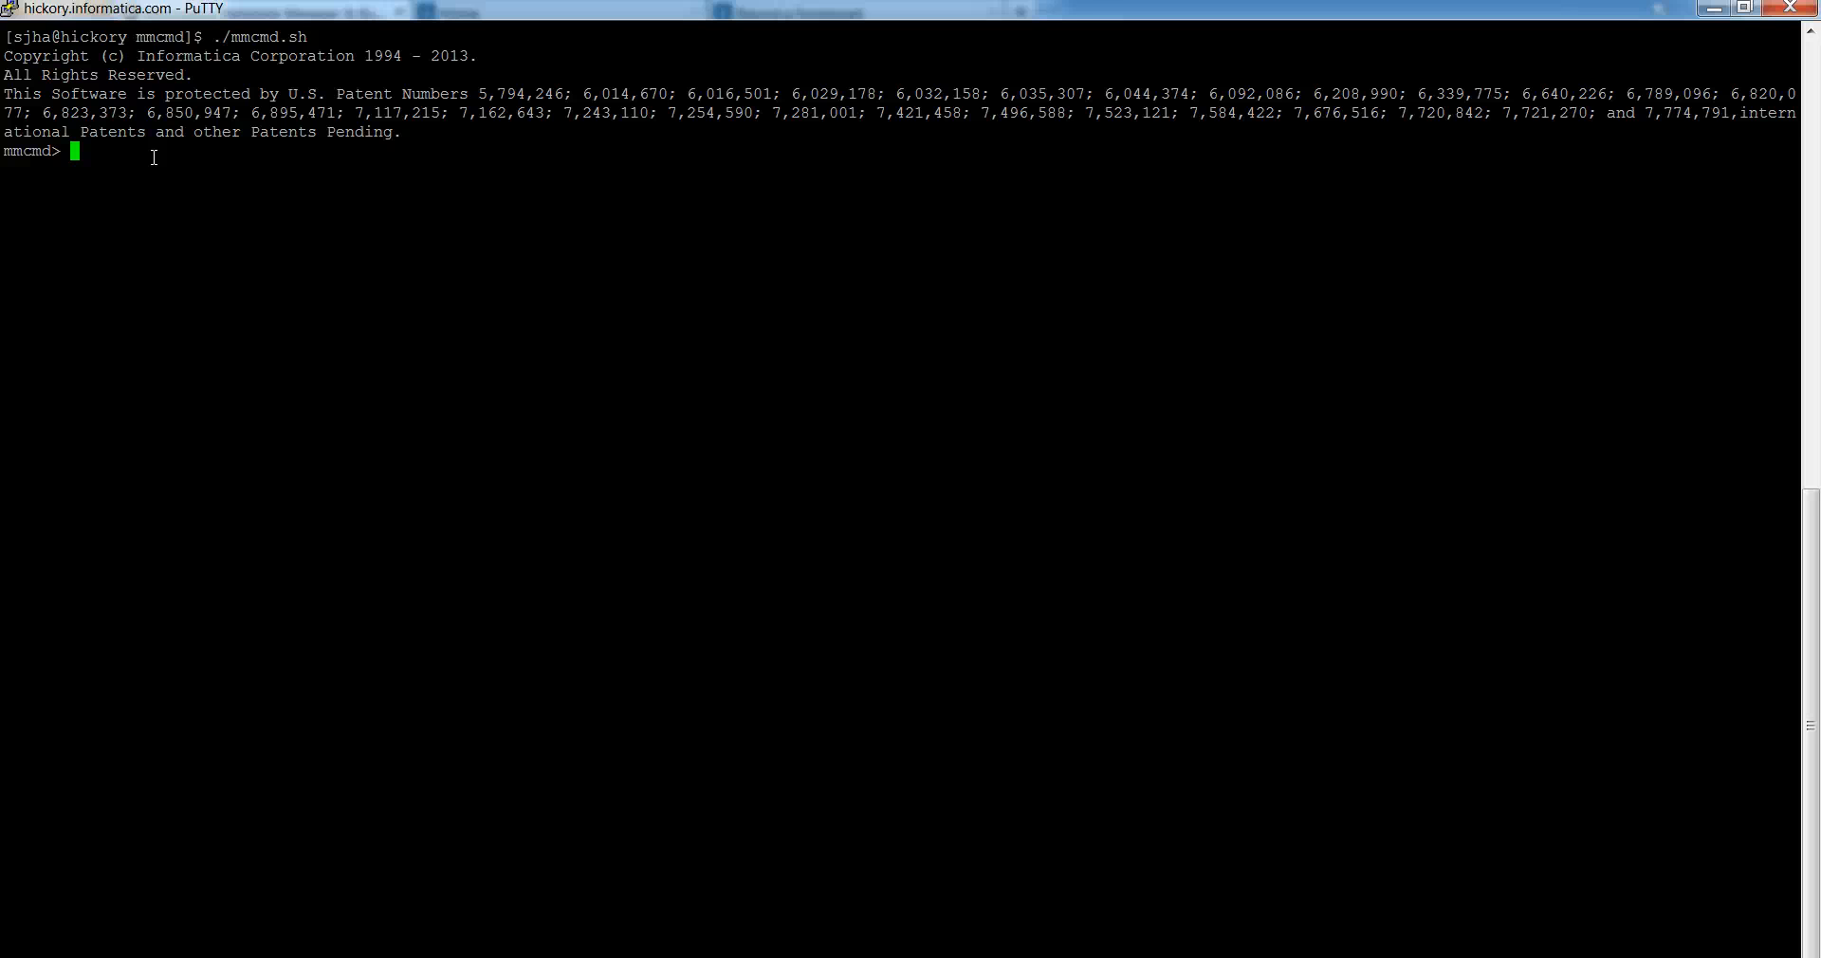
{"action": "type", "text": "S"}
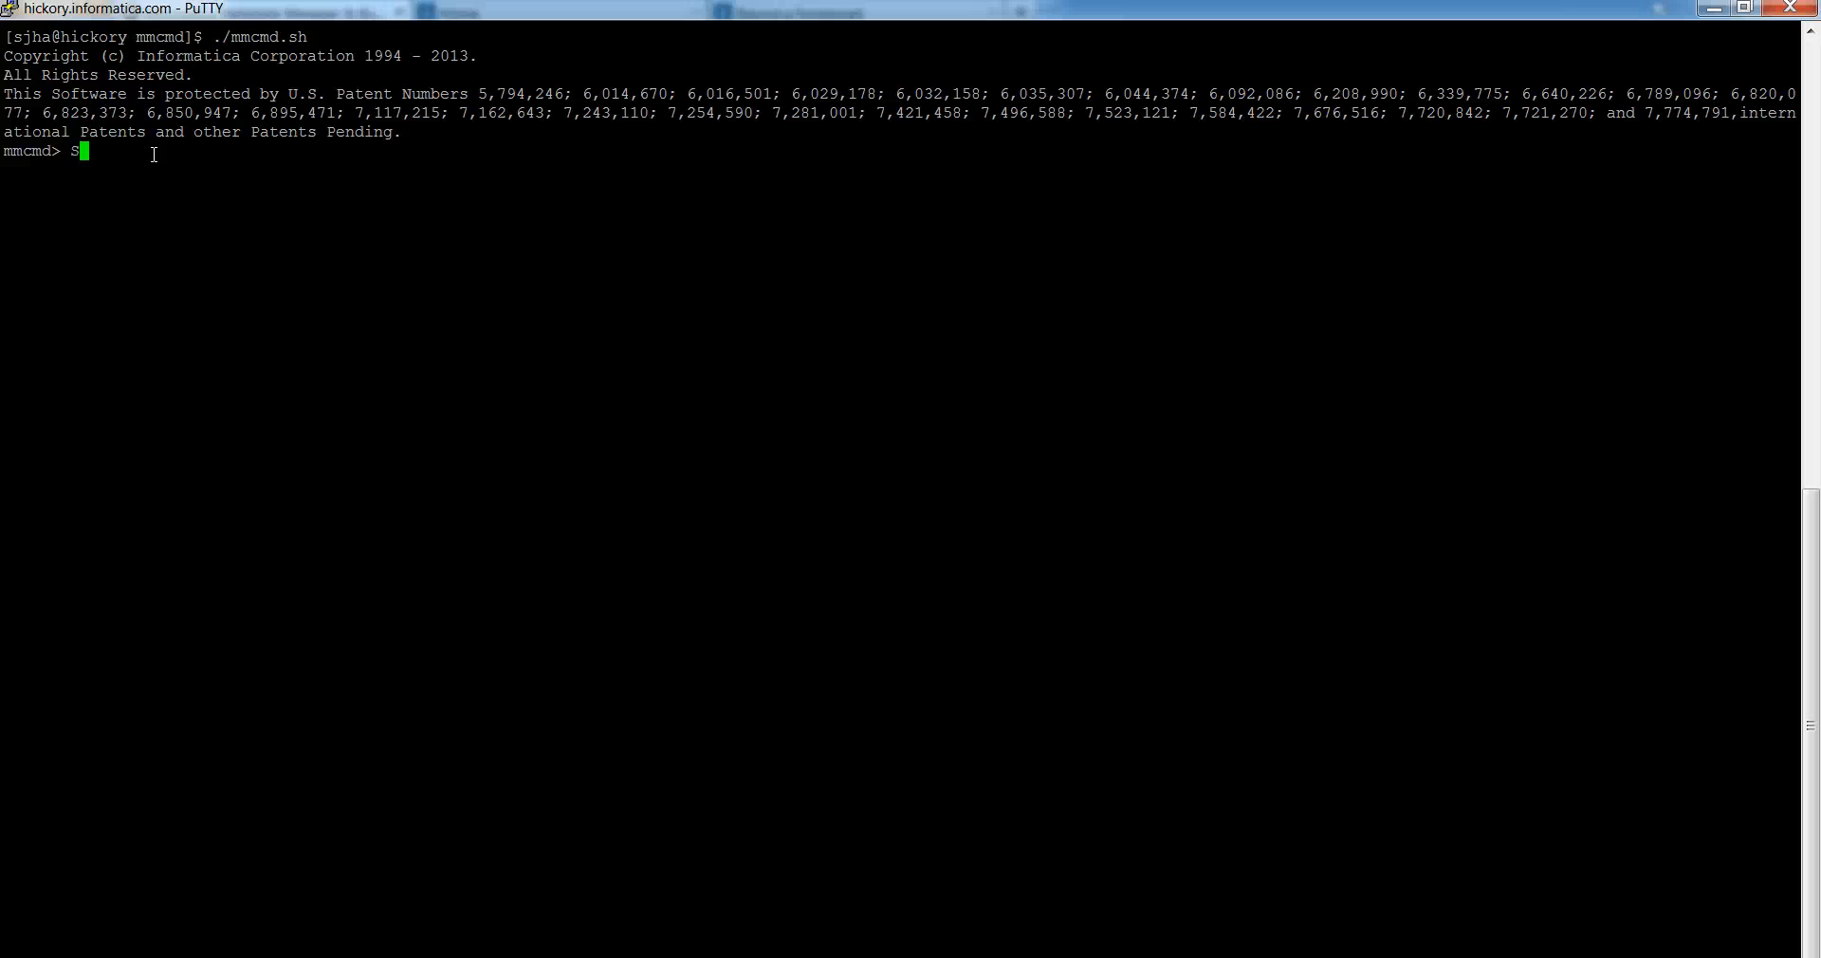
{"action": "type", "text": "earch"}
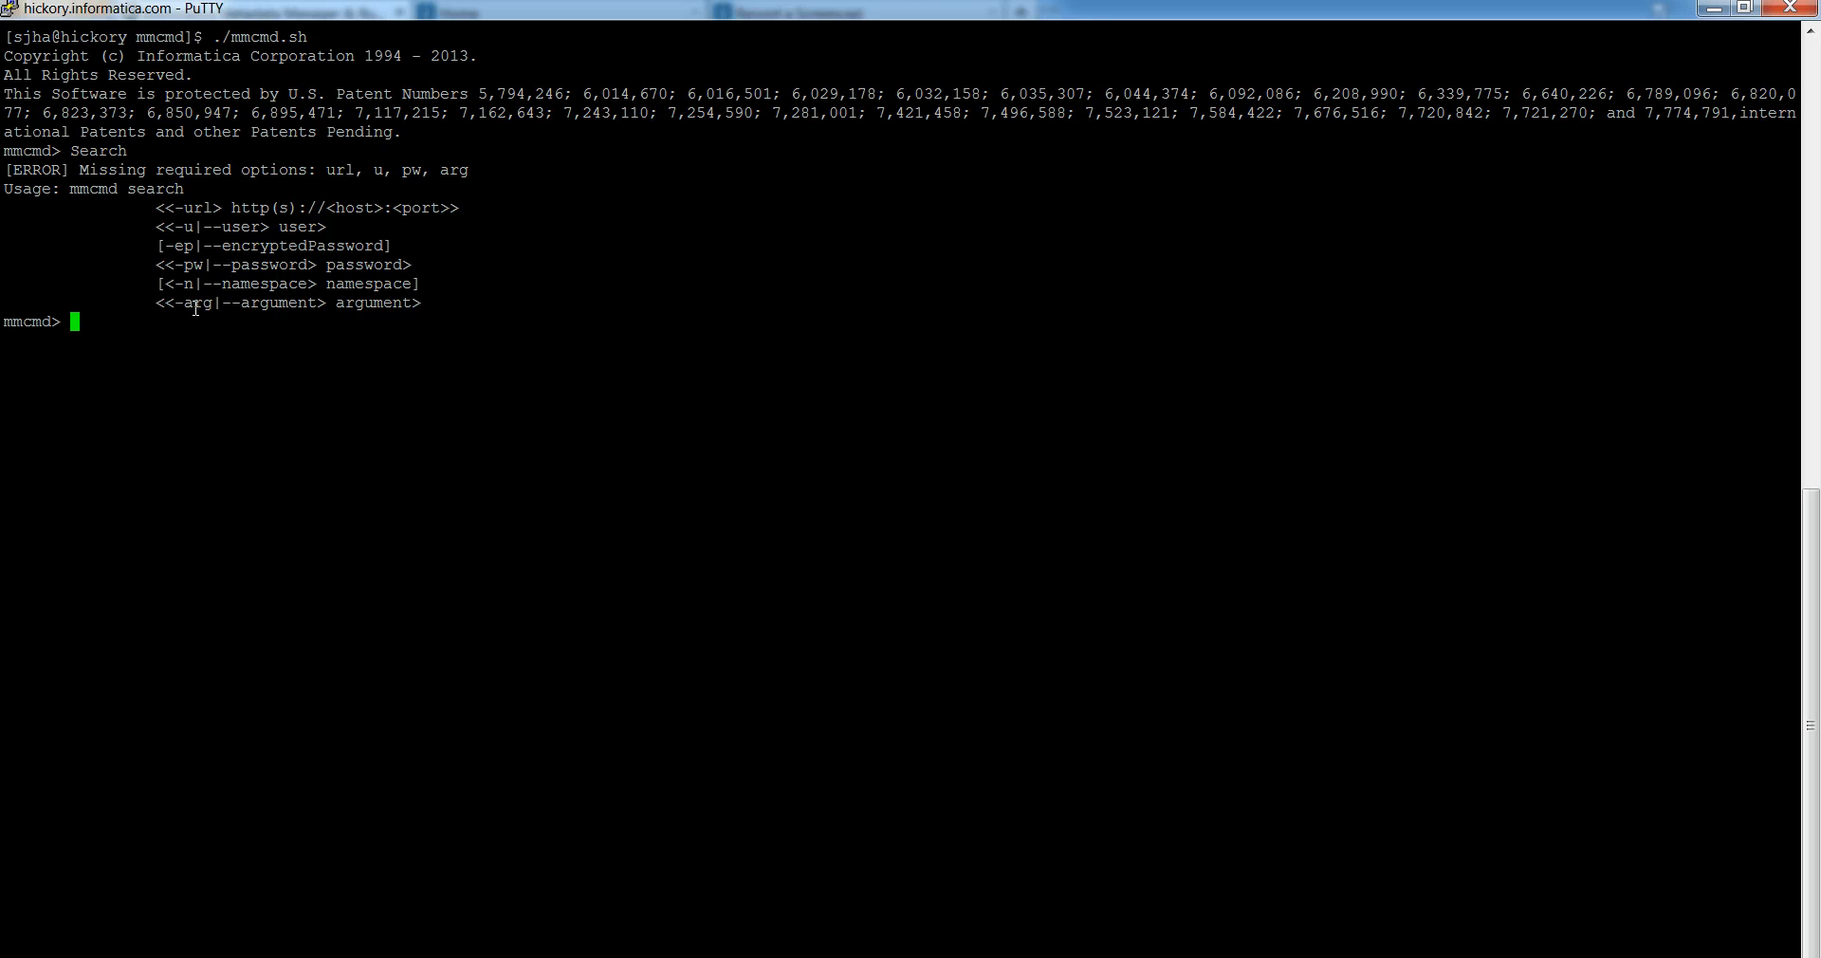
{"action": "double_click", "coordinate": [199, 304]}
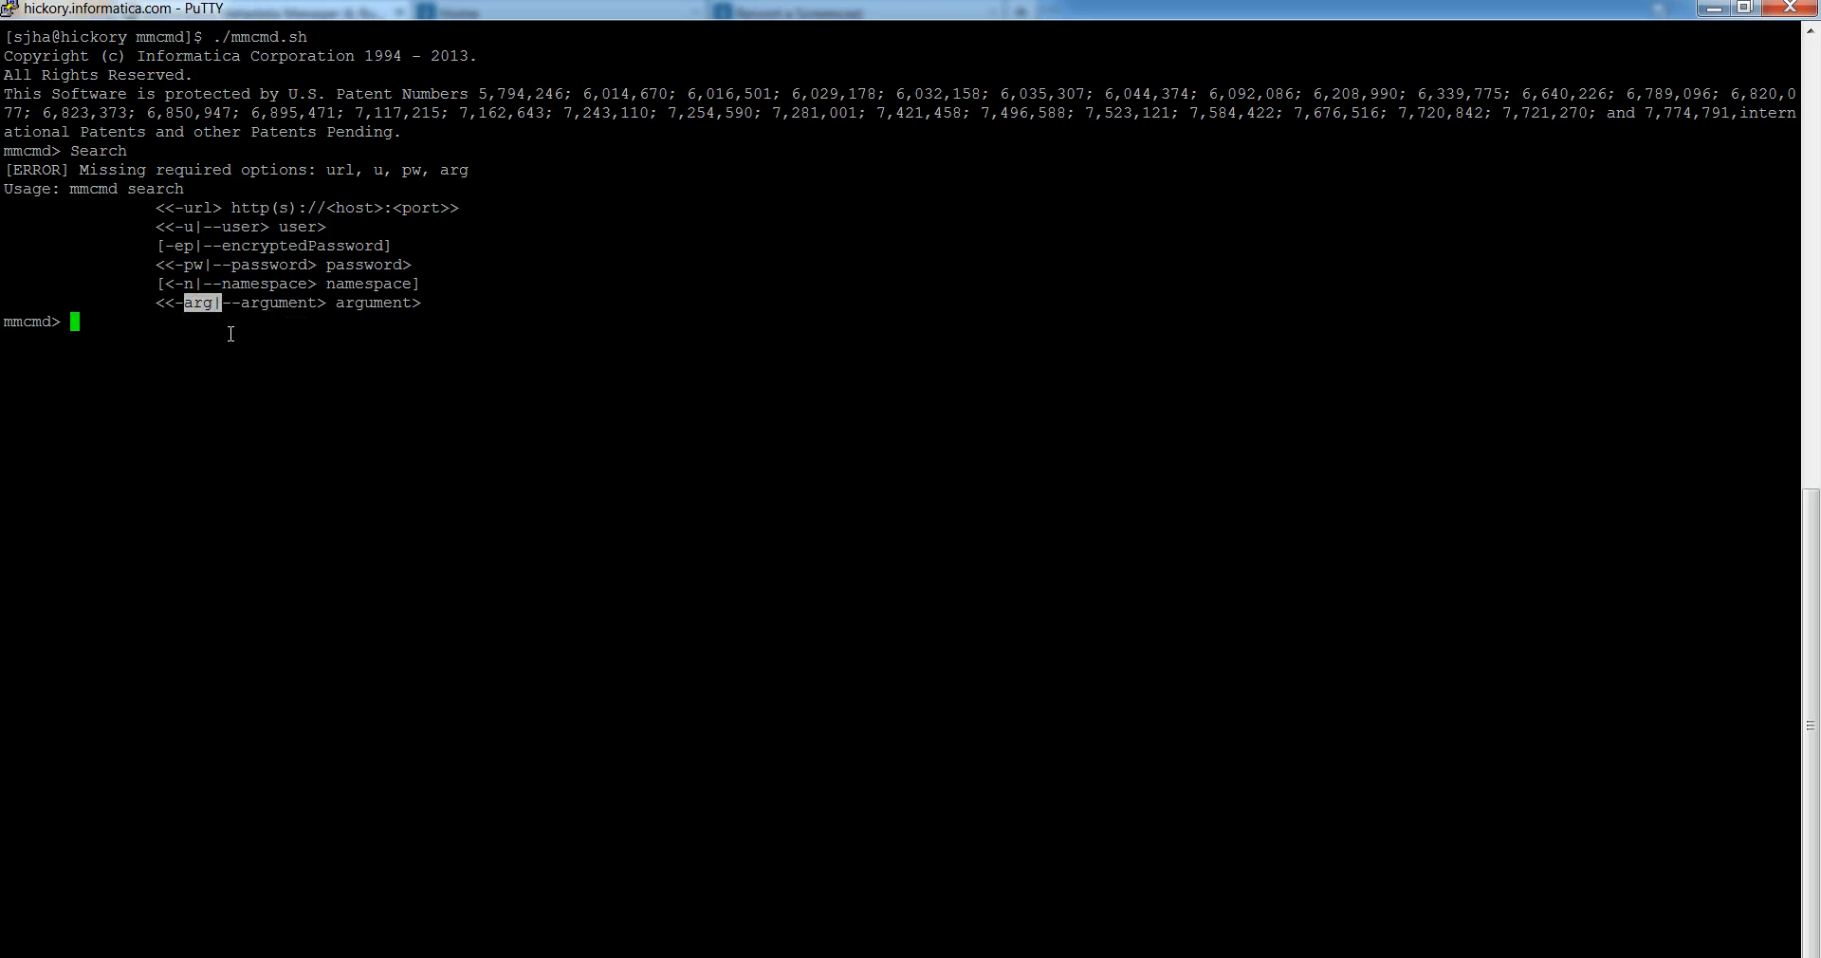
{"action": "type", "text": "arg|"}
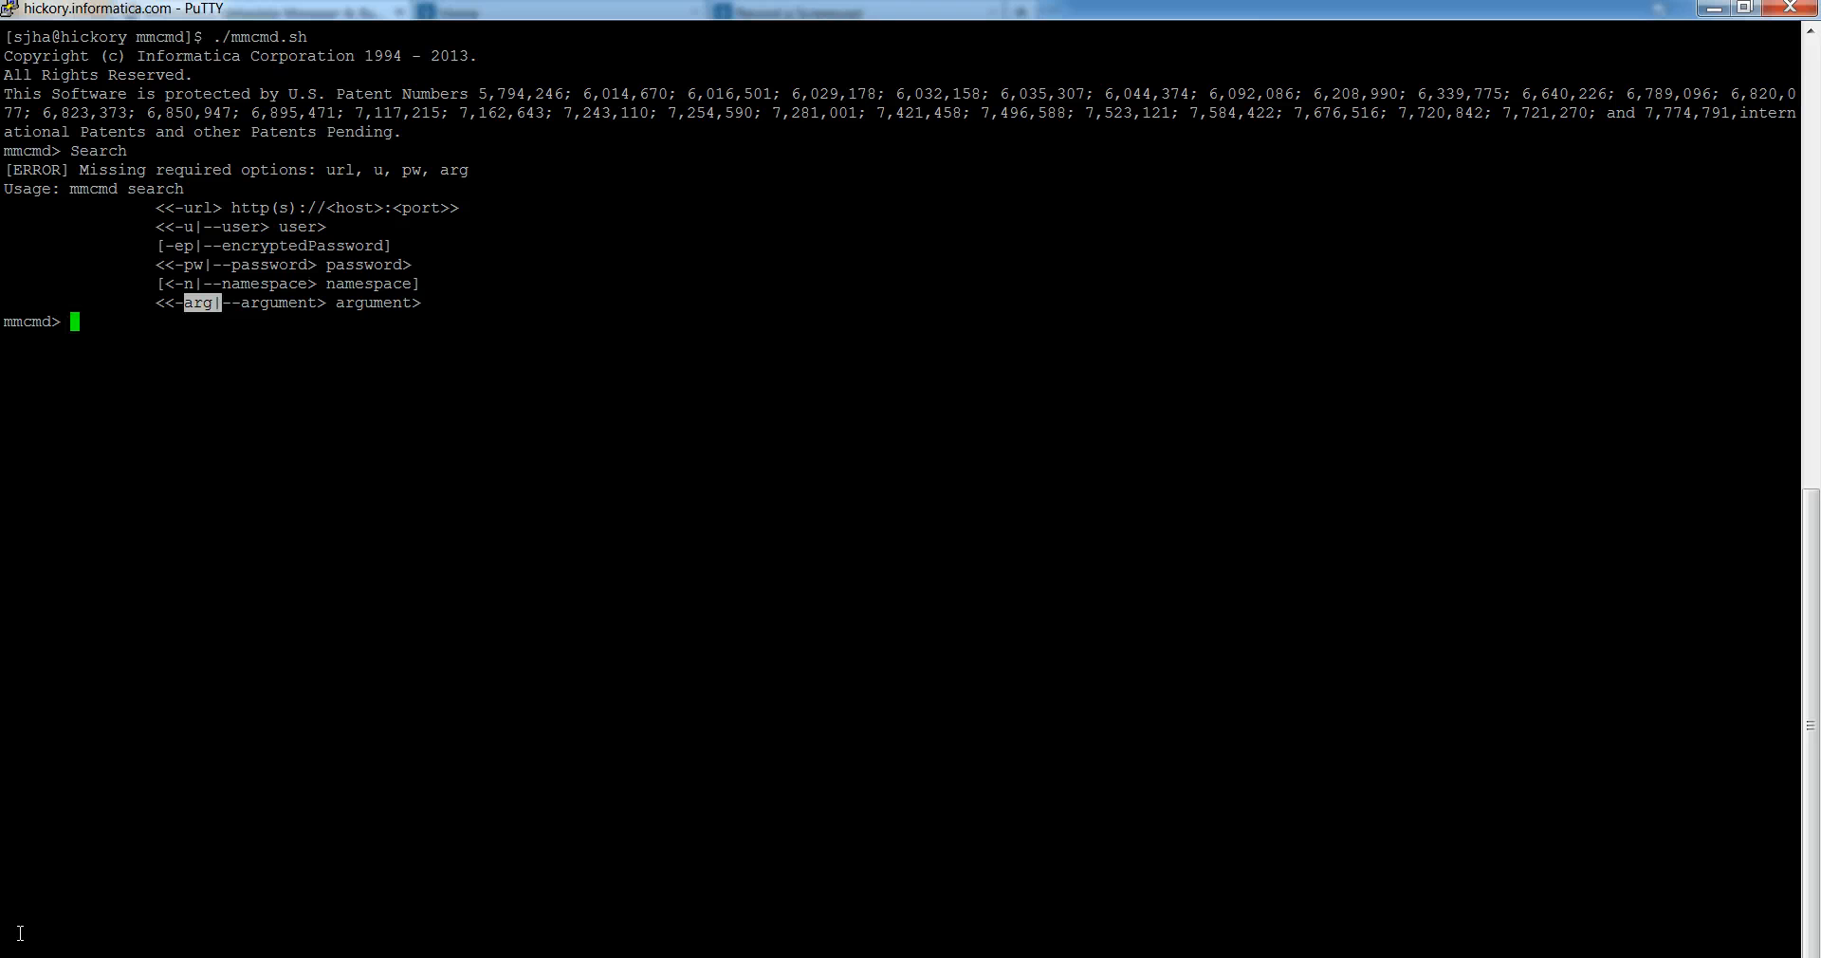
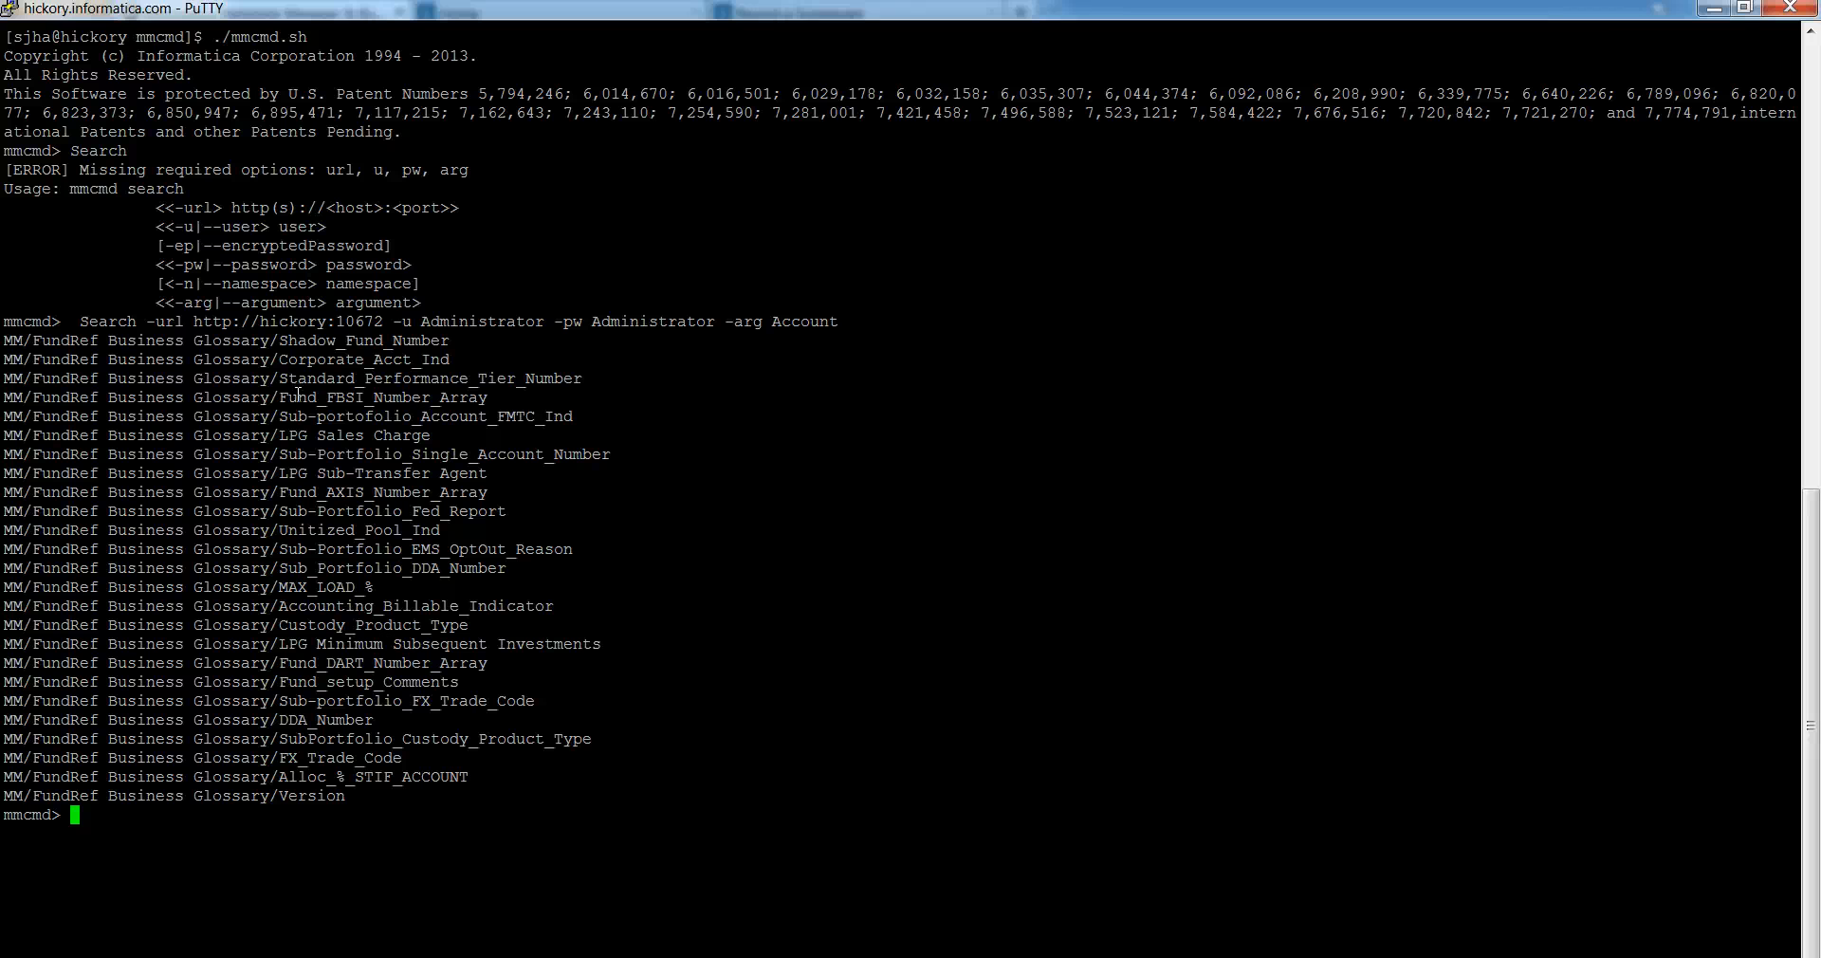
{"action": "mouse_move", "coordinate": [392, 699]}
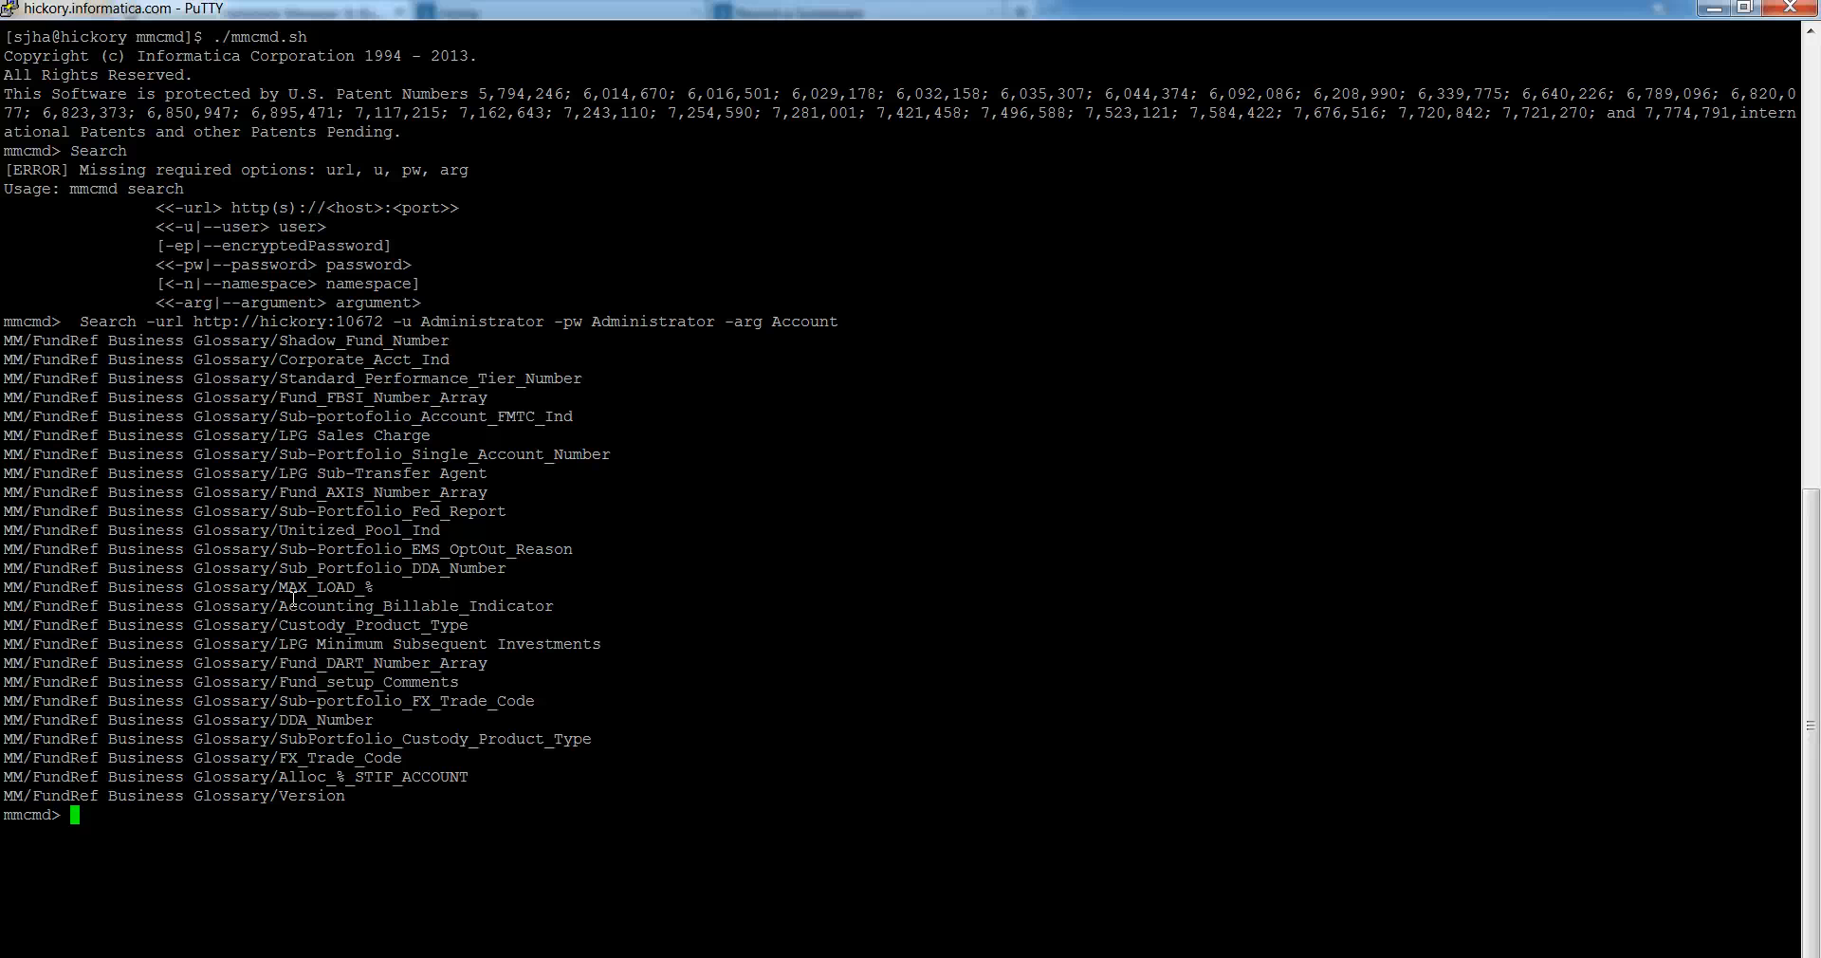
Step: Run the mmcmd version command, reporting 9.5.1.HF2 with build date 20130622.1213
{"action": "type", "text": "version"}
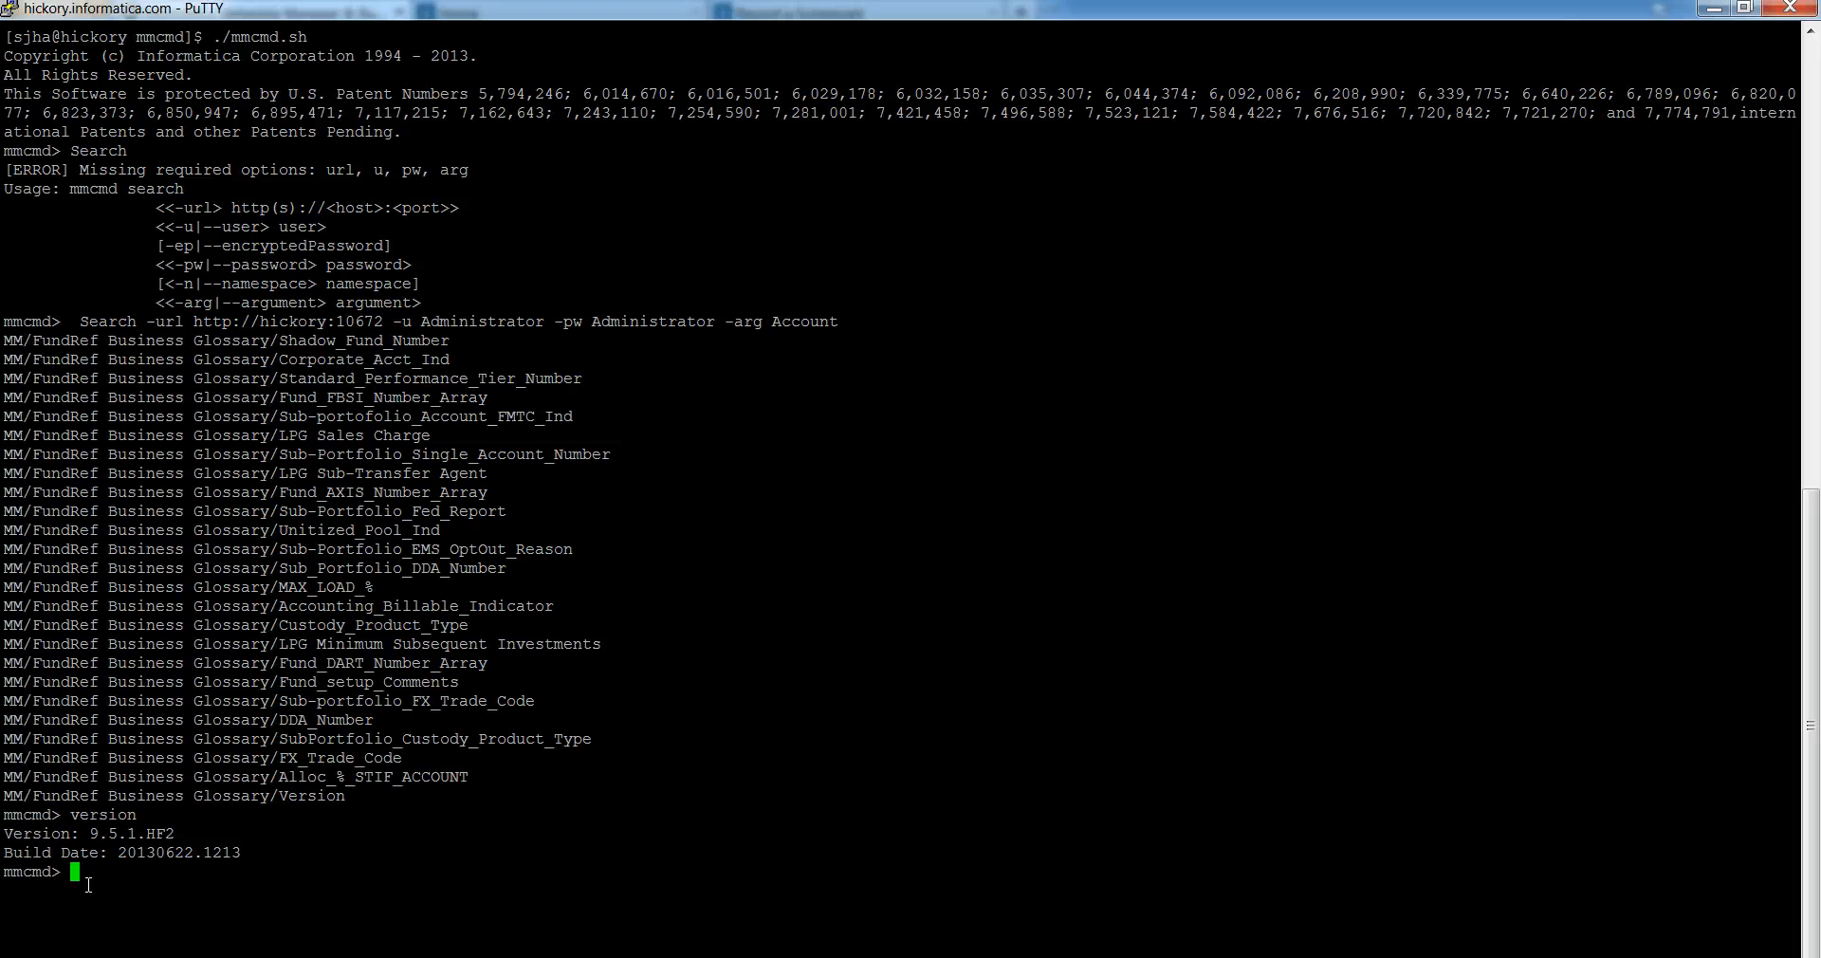
{"action": "type", "text": "s"}
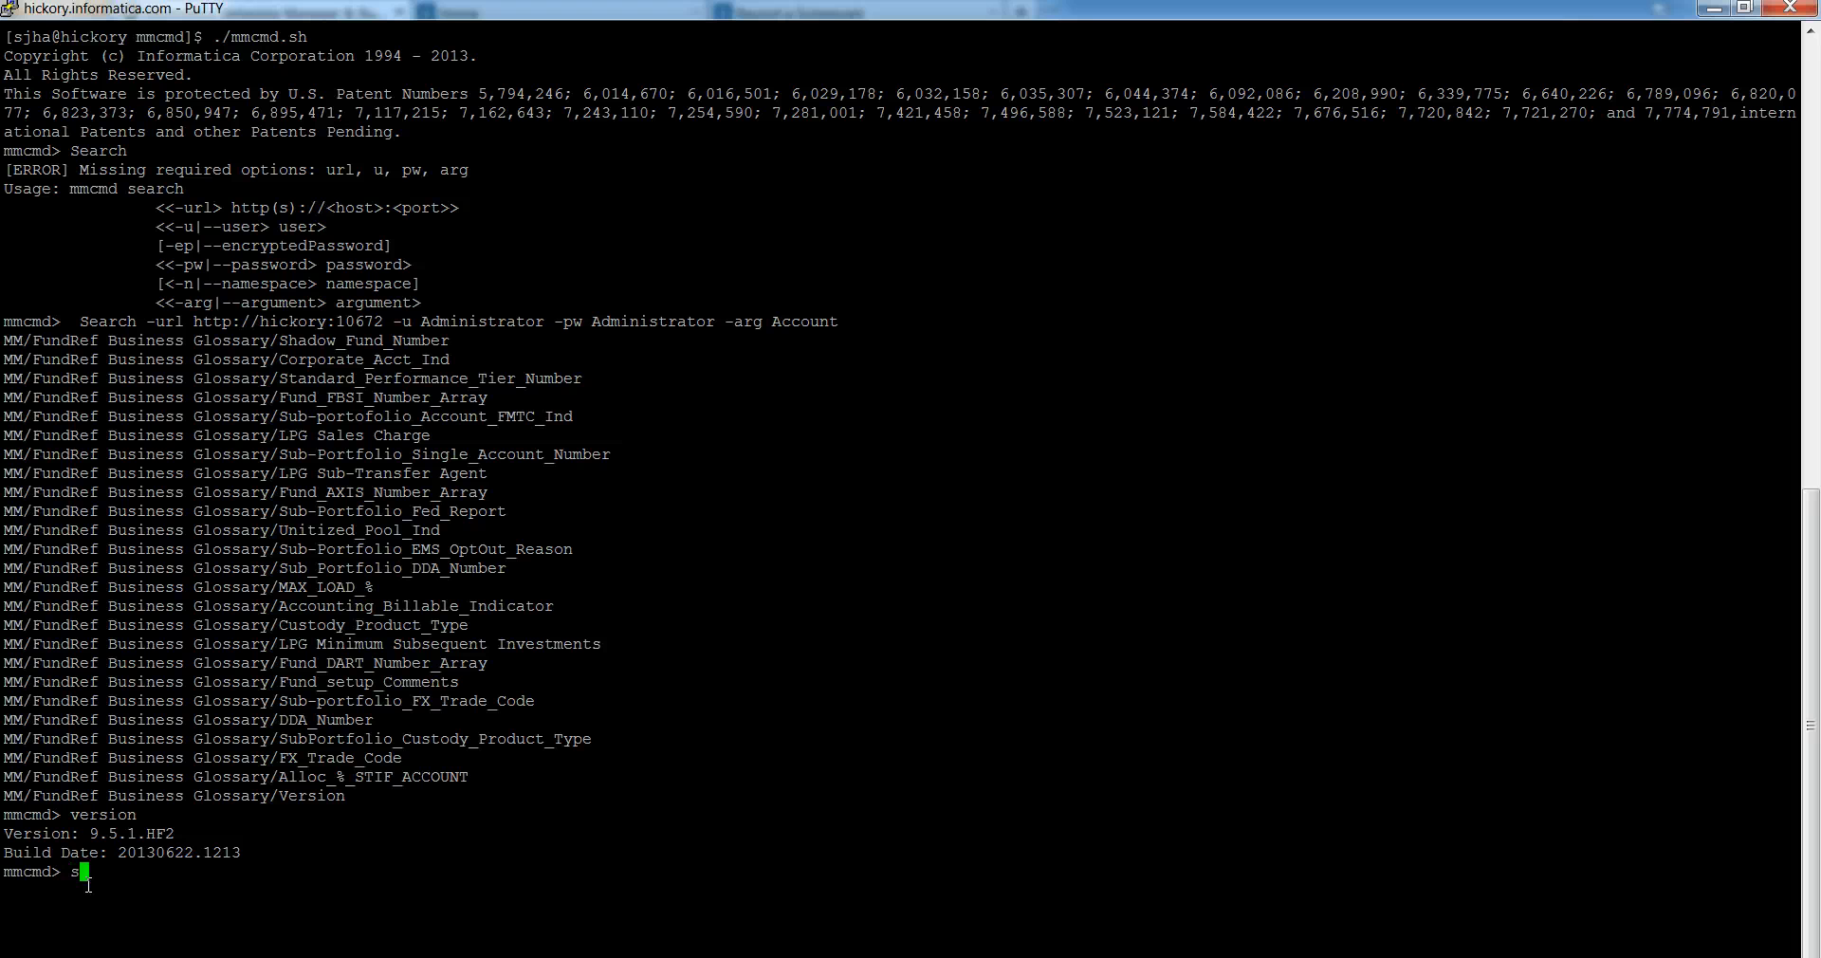
Step: Run status for resource Mapping_Definition against hickory:10672, showing load, indexing and linking successful
{"action": "type", "text": "tatu"}
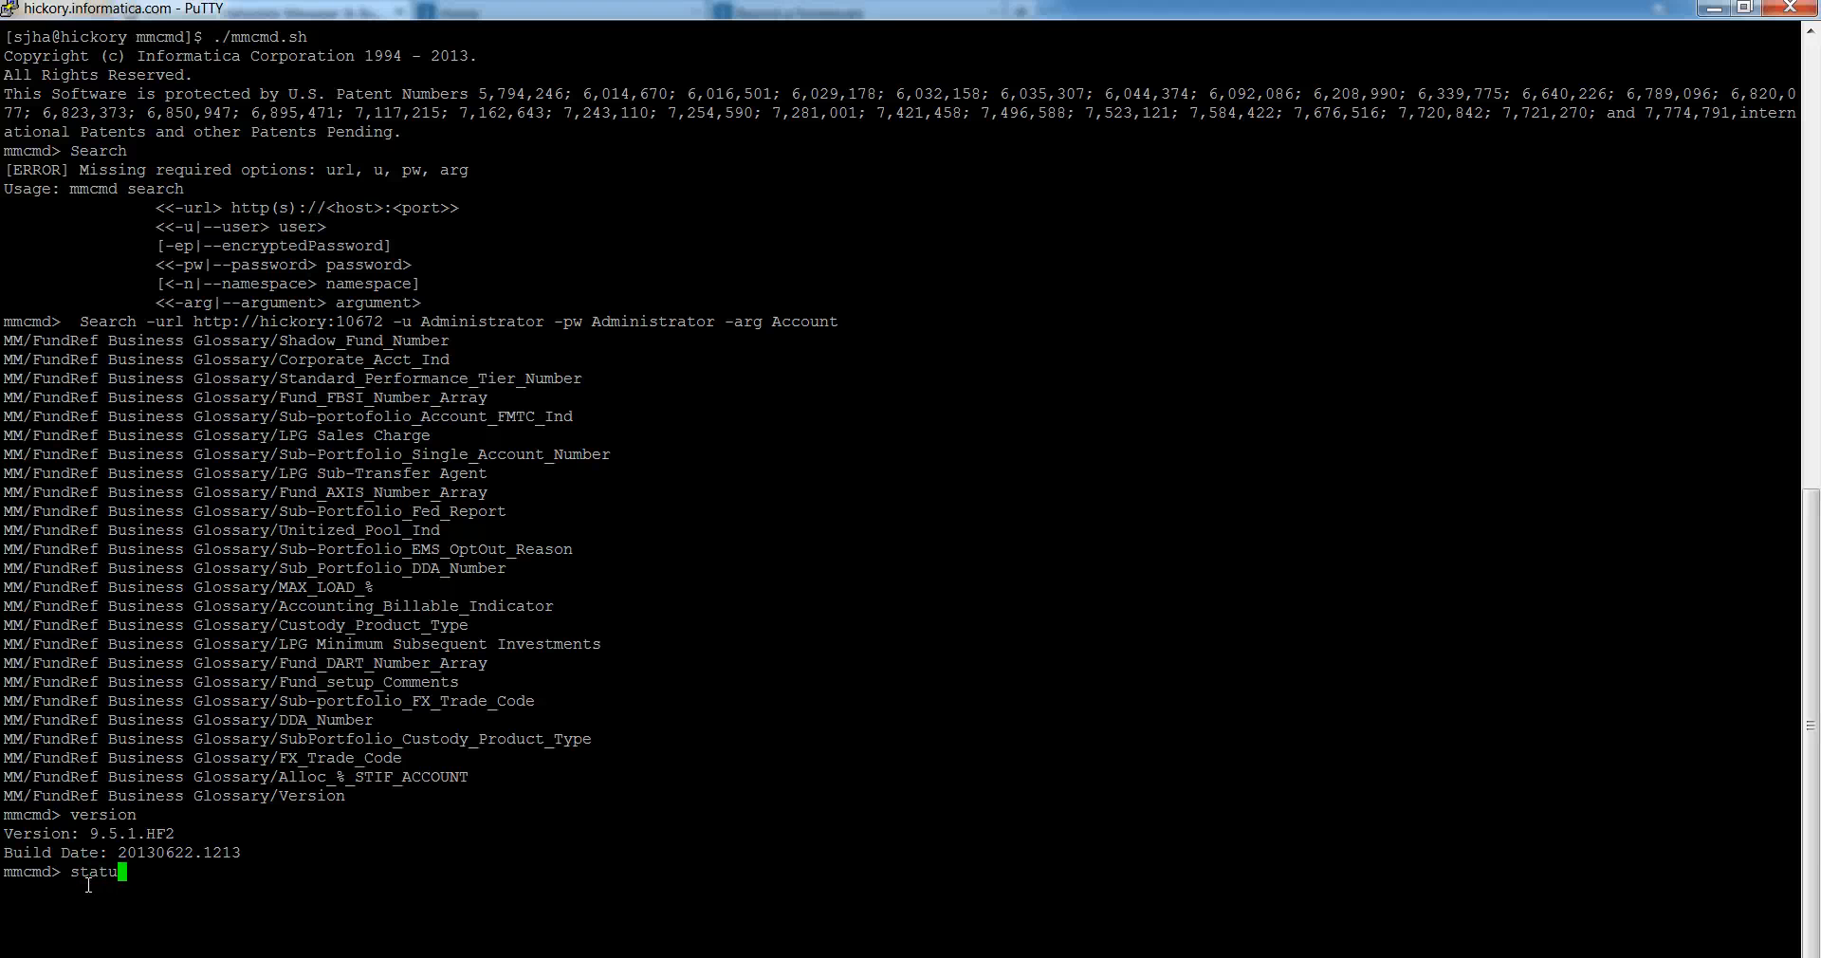
{"action": "type", "text": "s"}
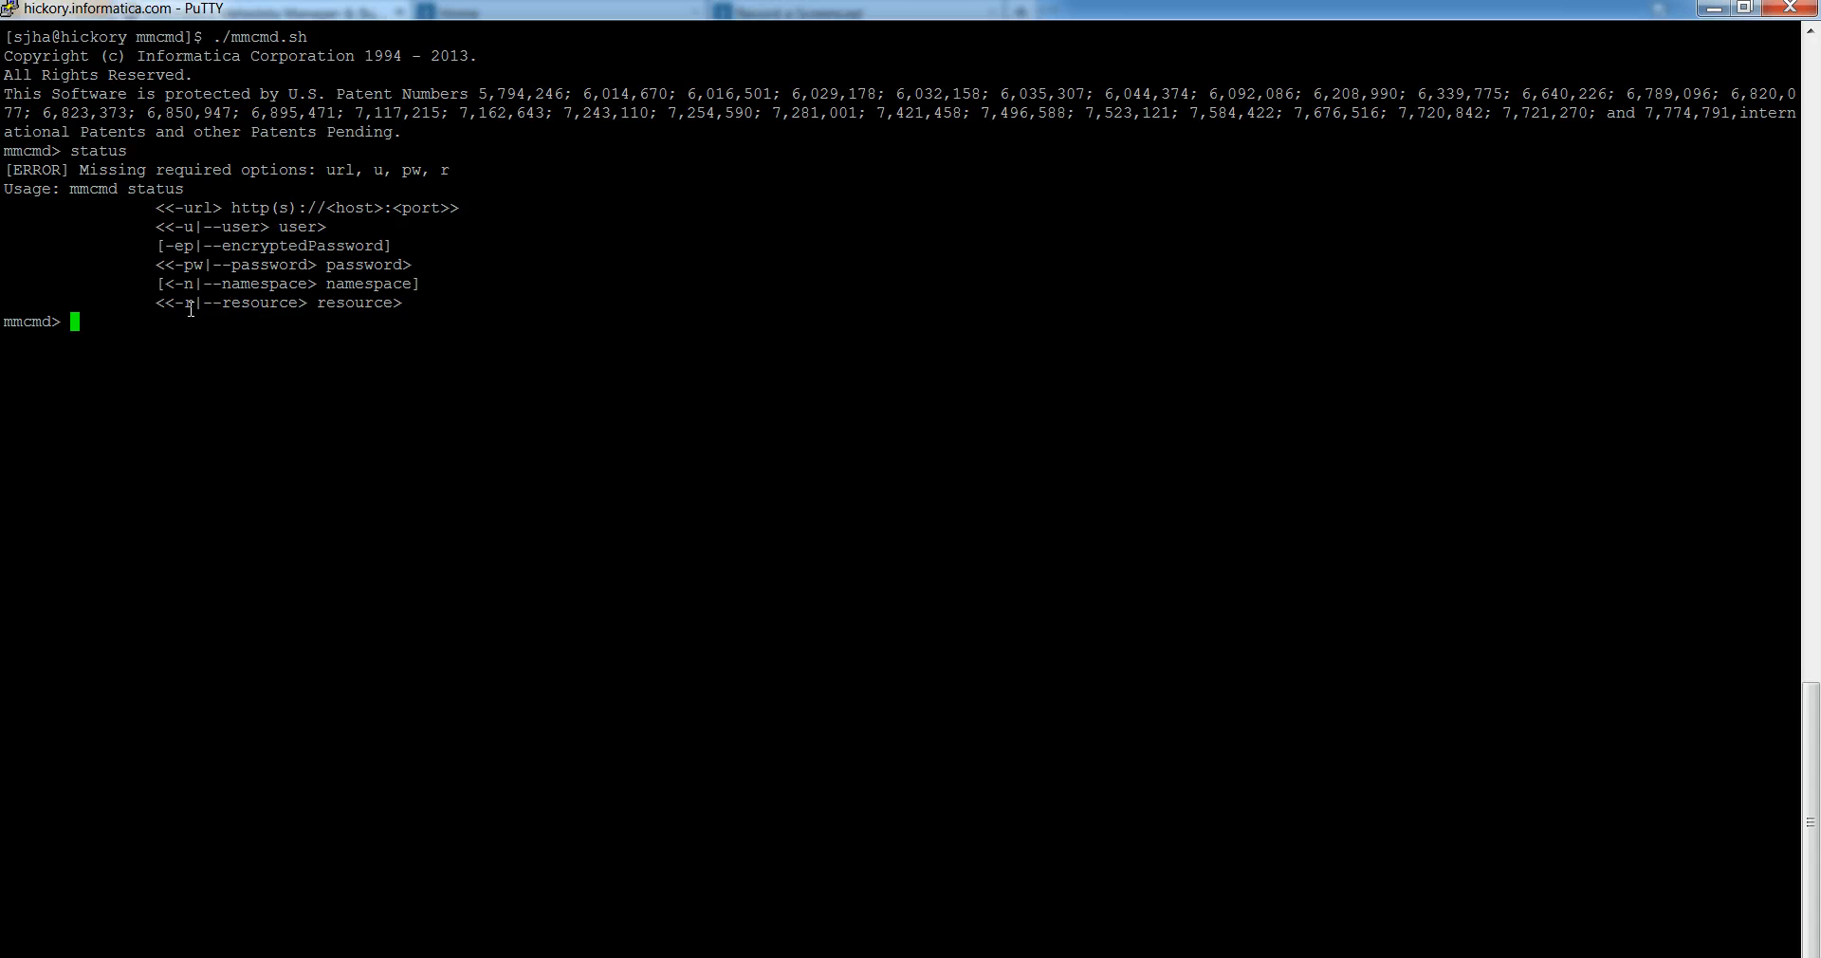
{"action": "double_click", "coordinate": [253, 304]}
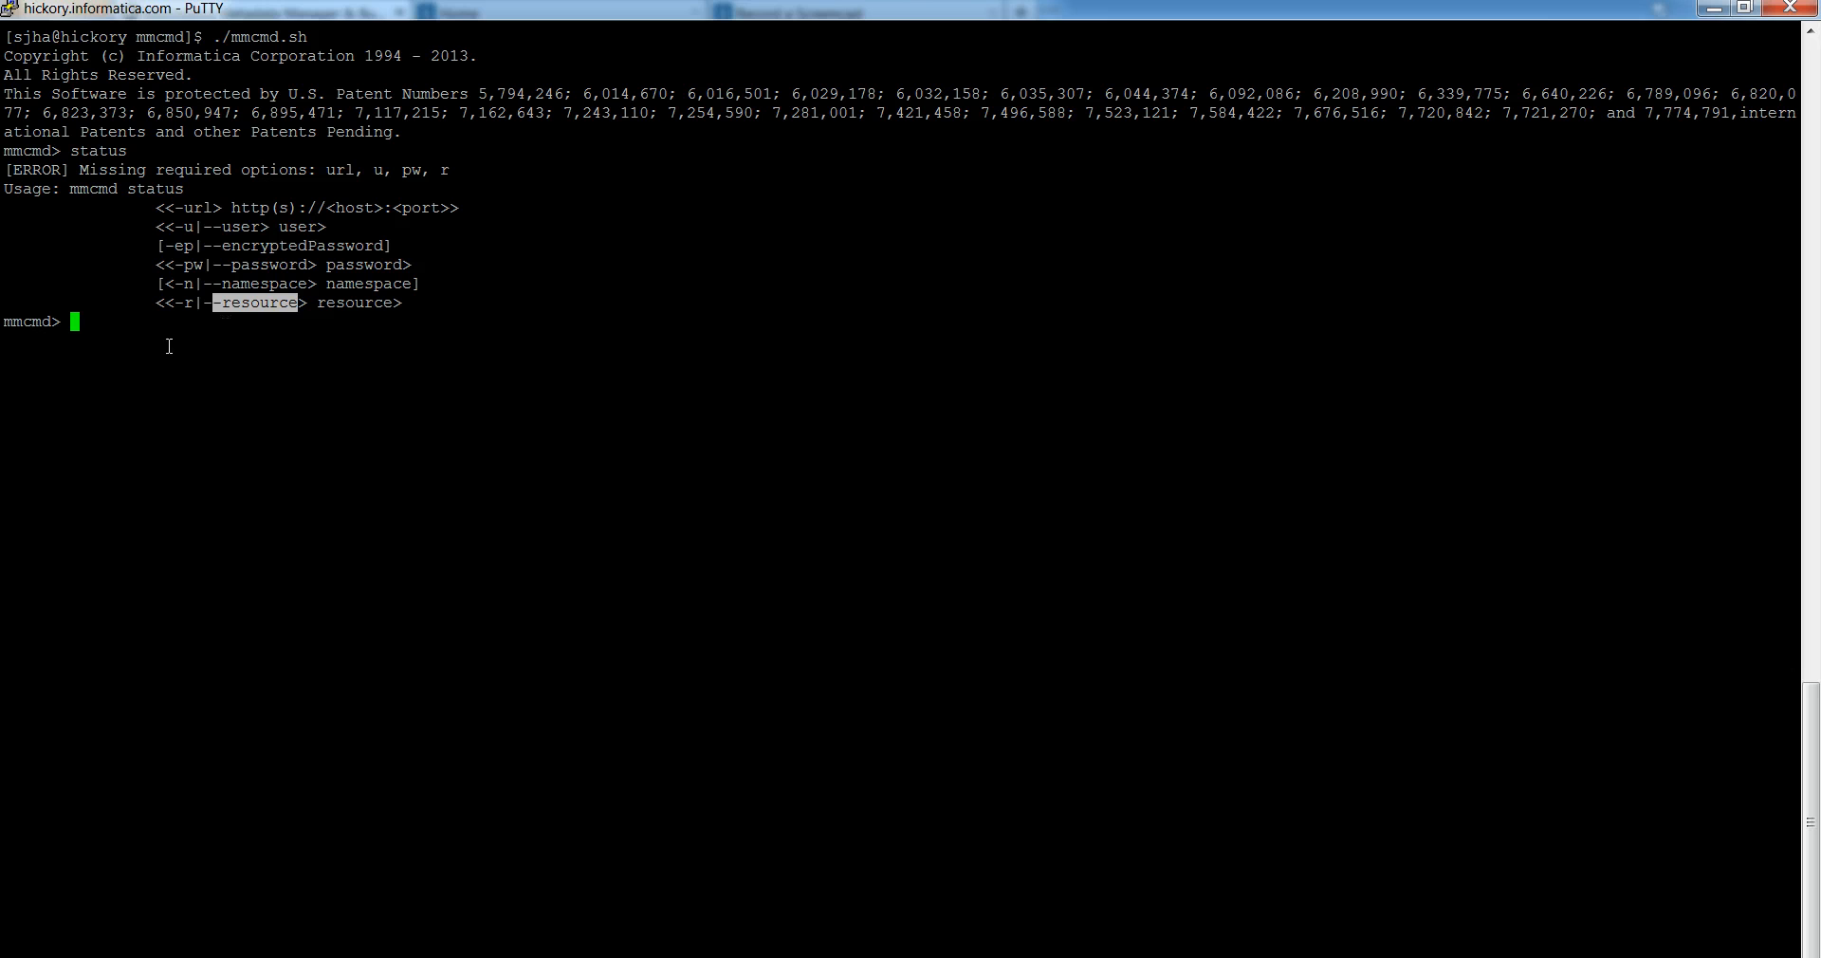
{"action": "type", "text": "-resource"}
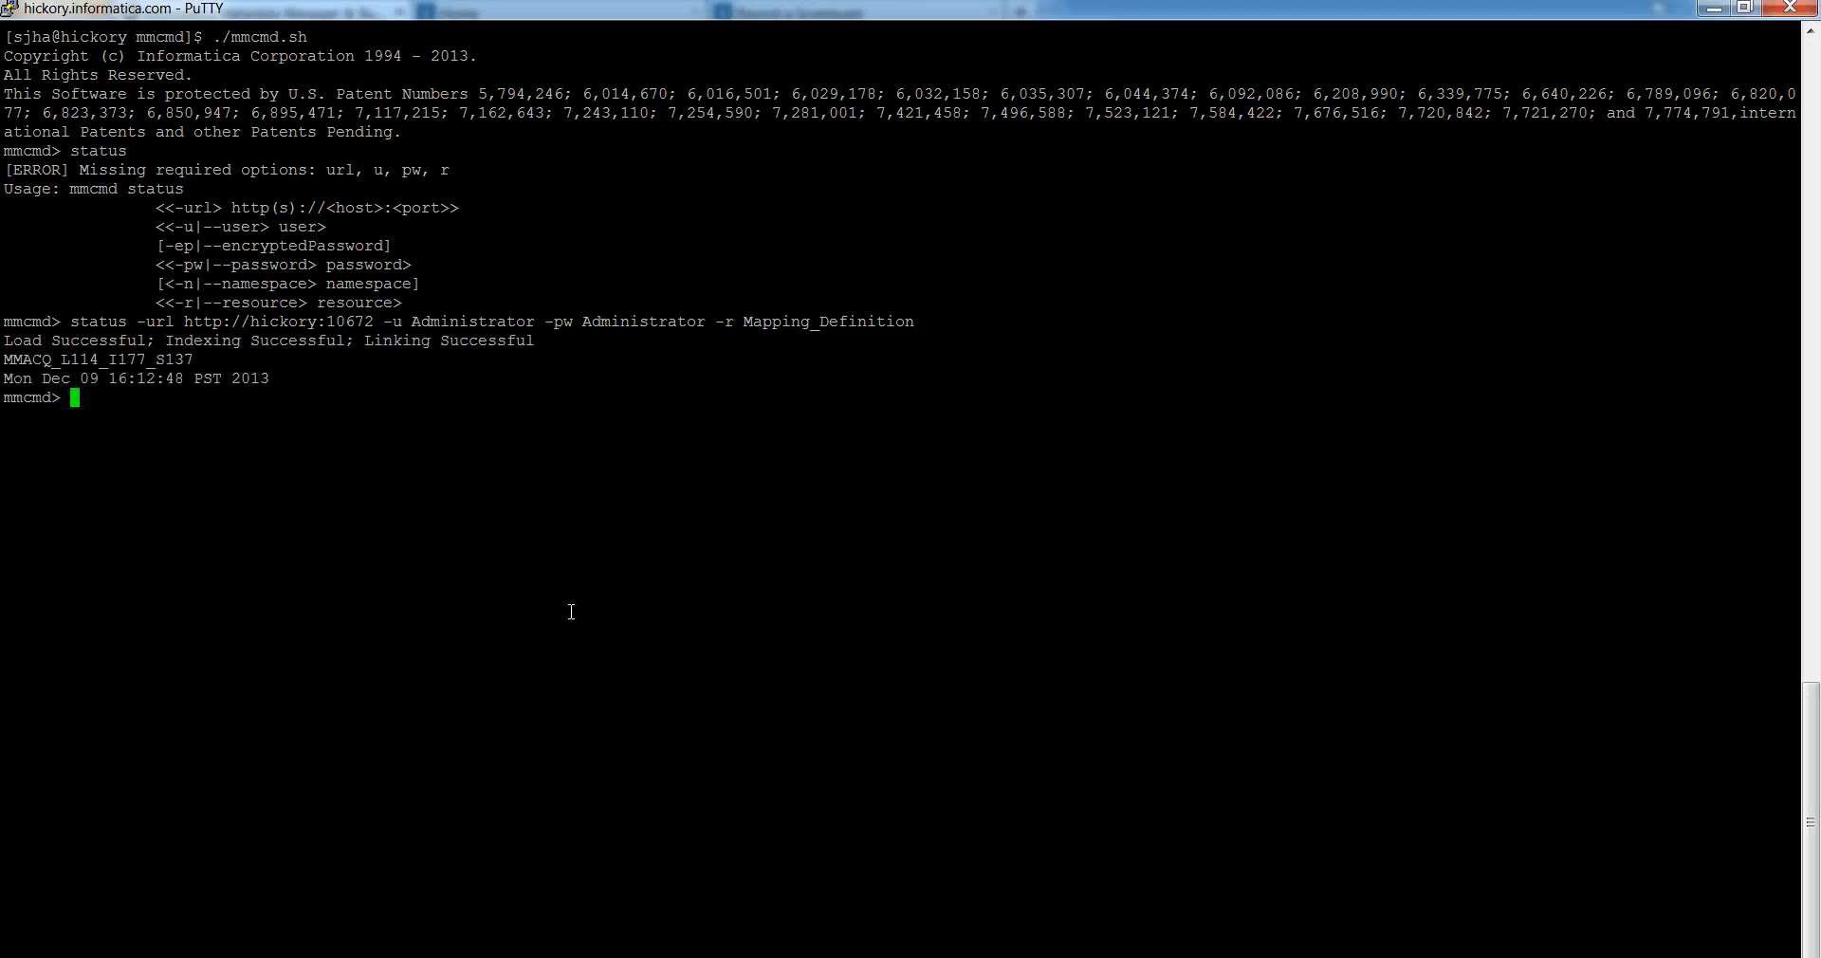
{"action": "mouse_move", "coordinate": [395, 484]}
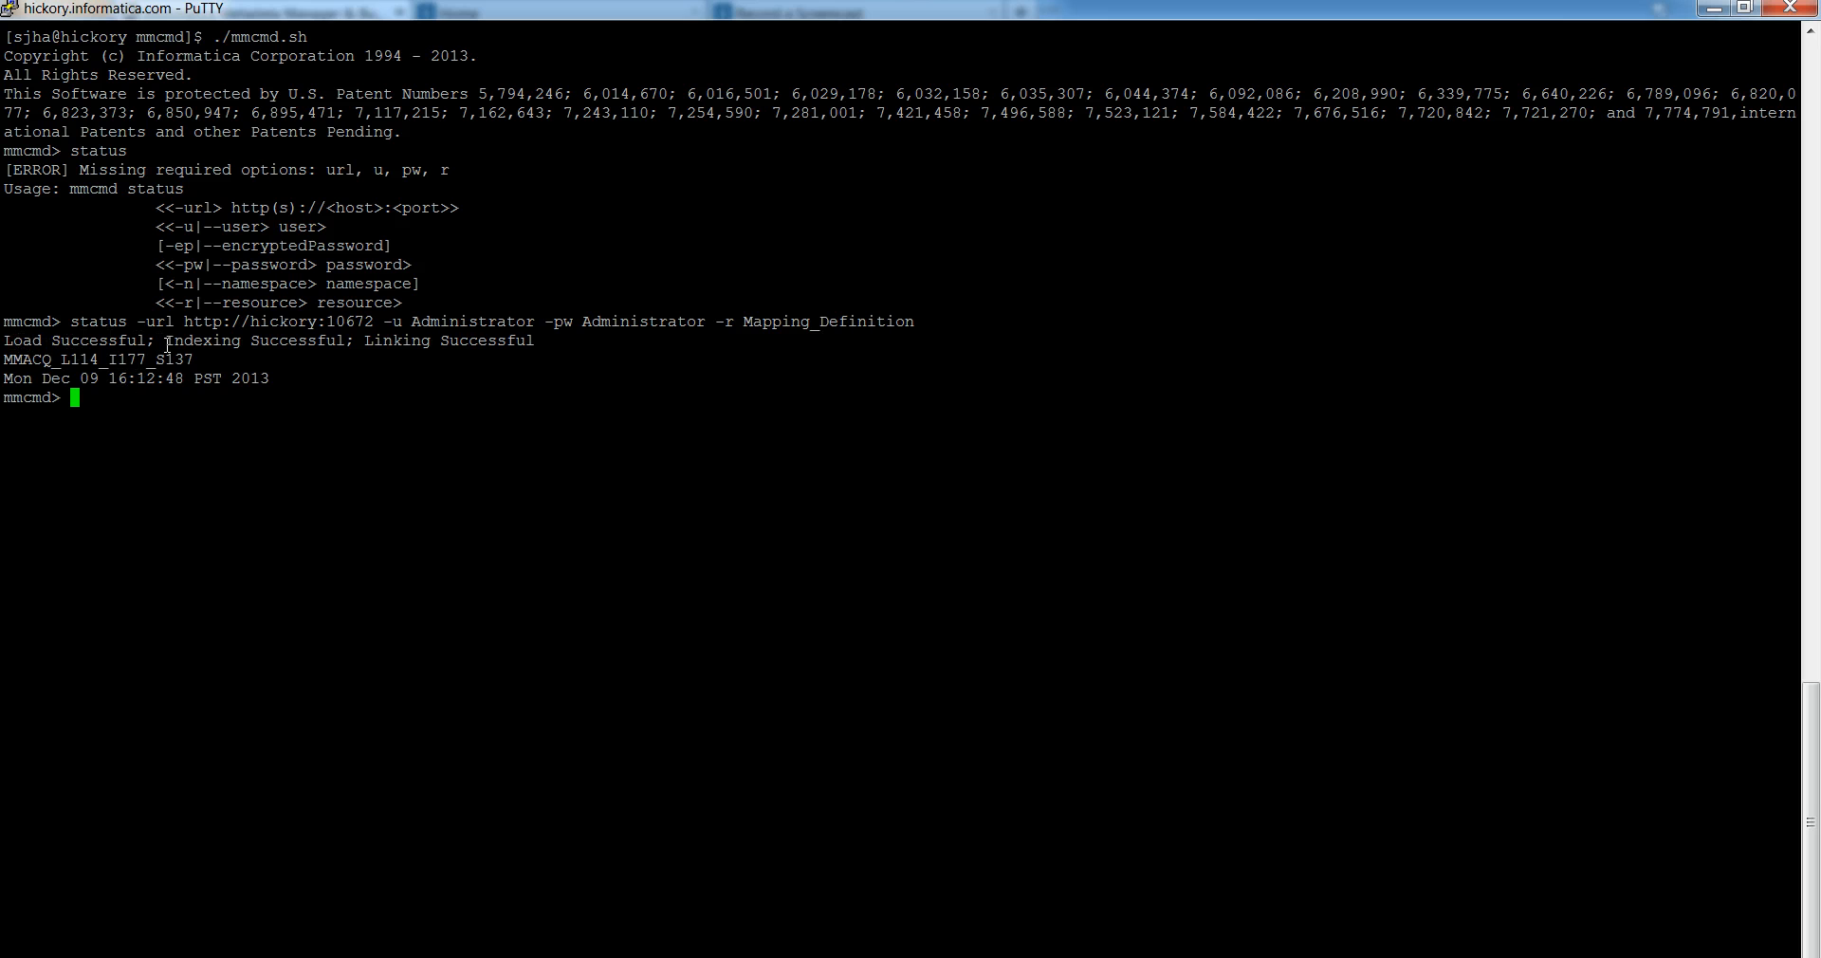
{"action": "mouse_move", "coordinate": [361, 346]}
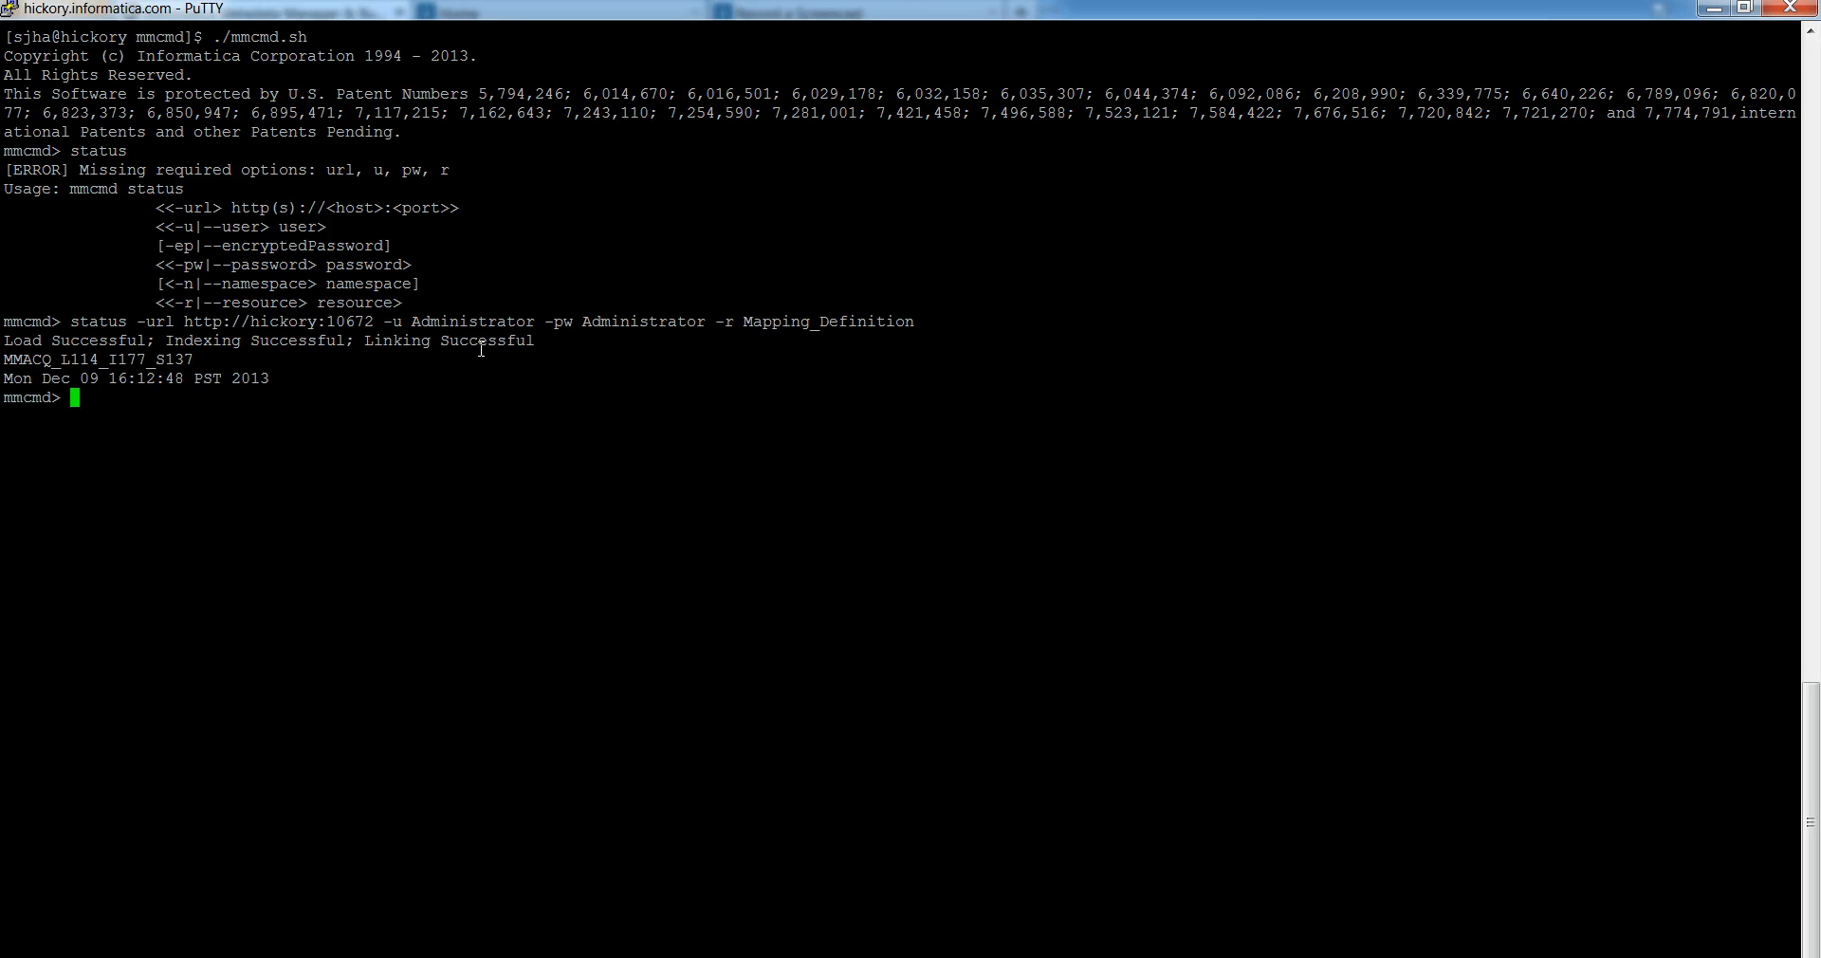
Step: Enter quit at the mmcmd prompt to leave the interactive shell
{"action": "type", "text": "quit"}
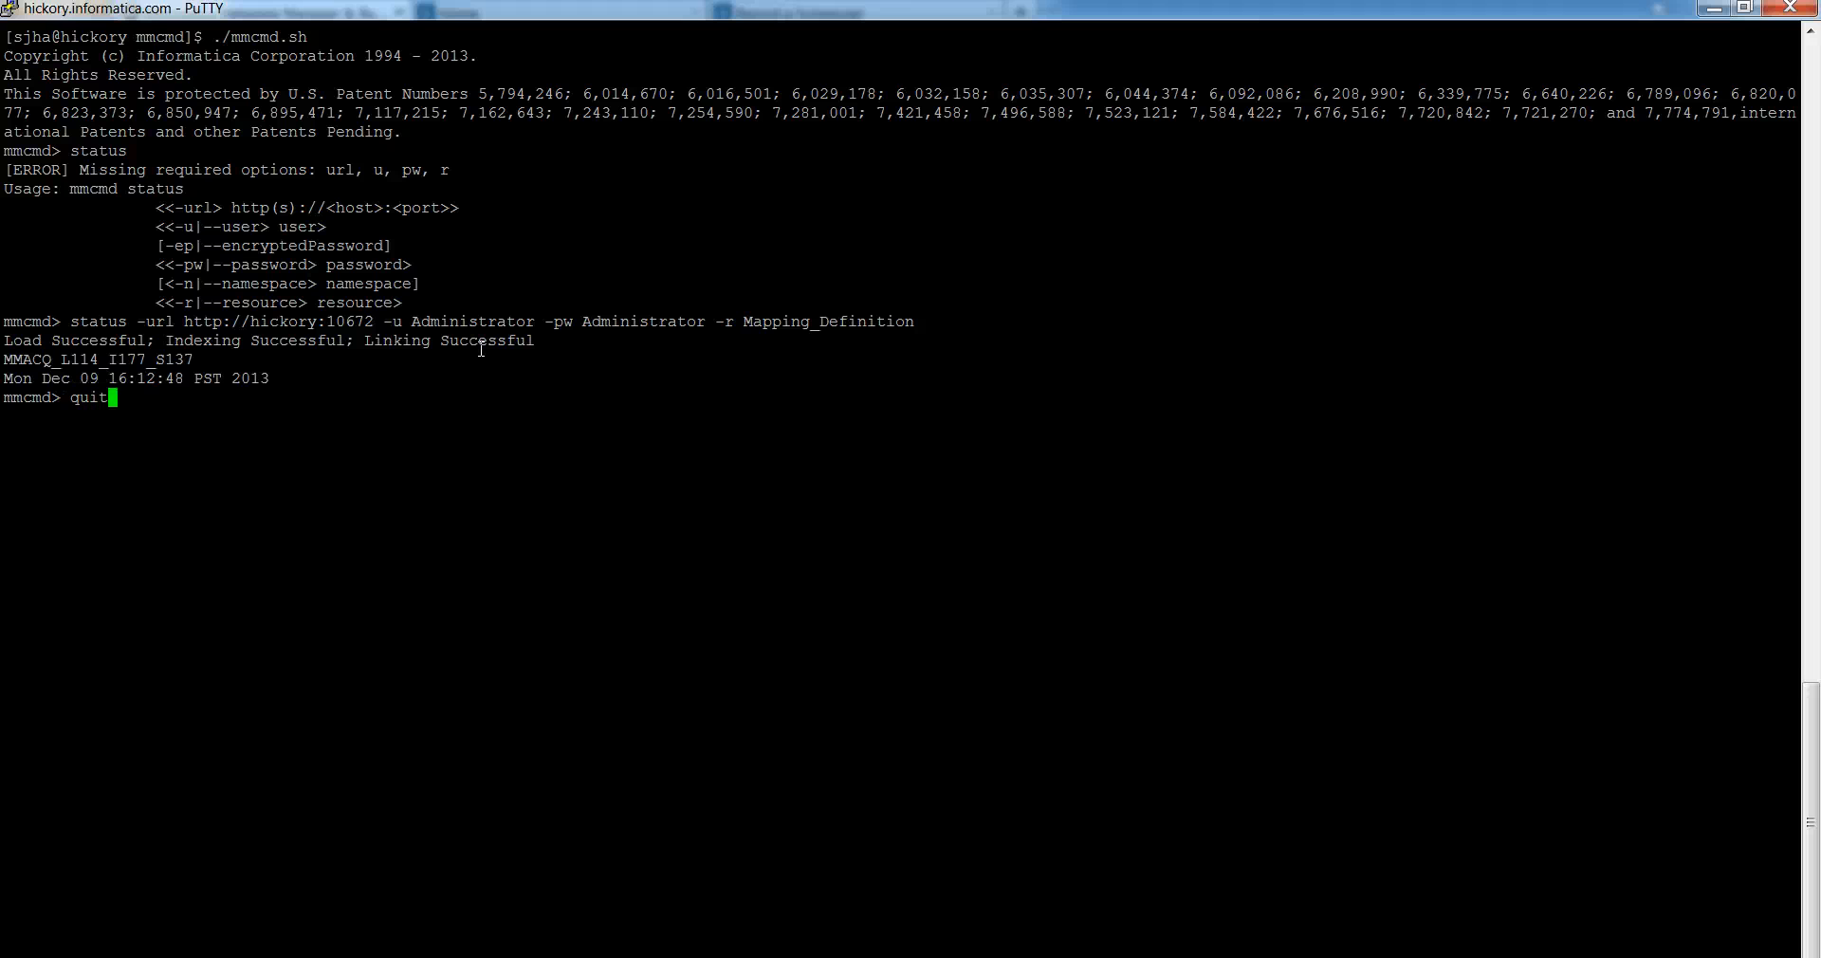